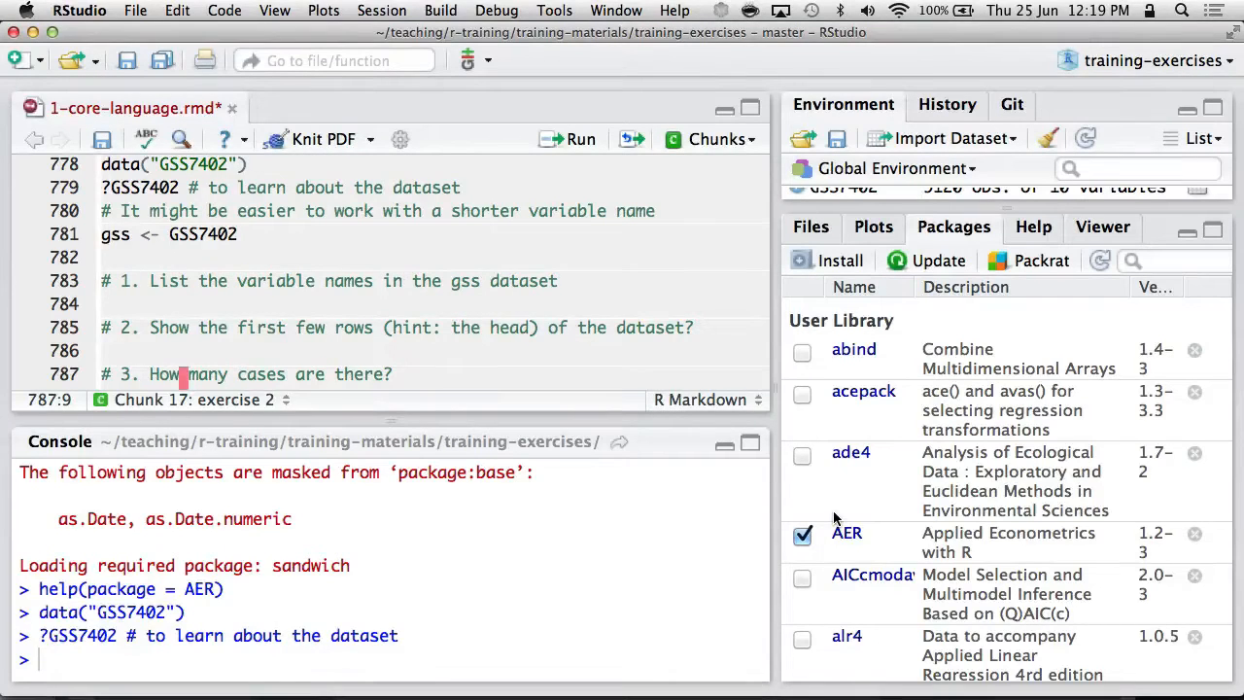
# Step: Run the paste and paste0 examples so the console shows the joined strings and v1 to v10
pyautogui.scroll(-3)
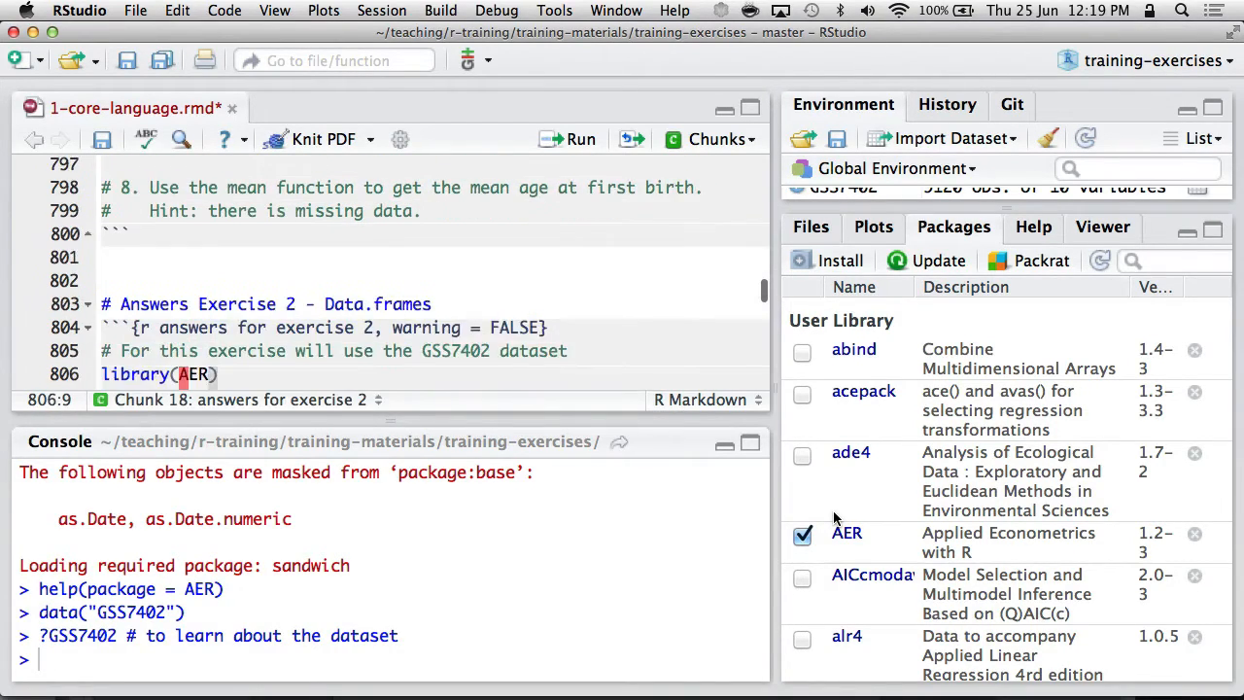
pyautogui.scroll(-3)
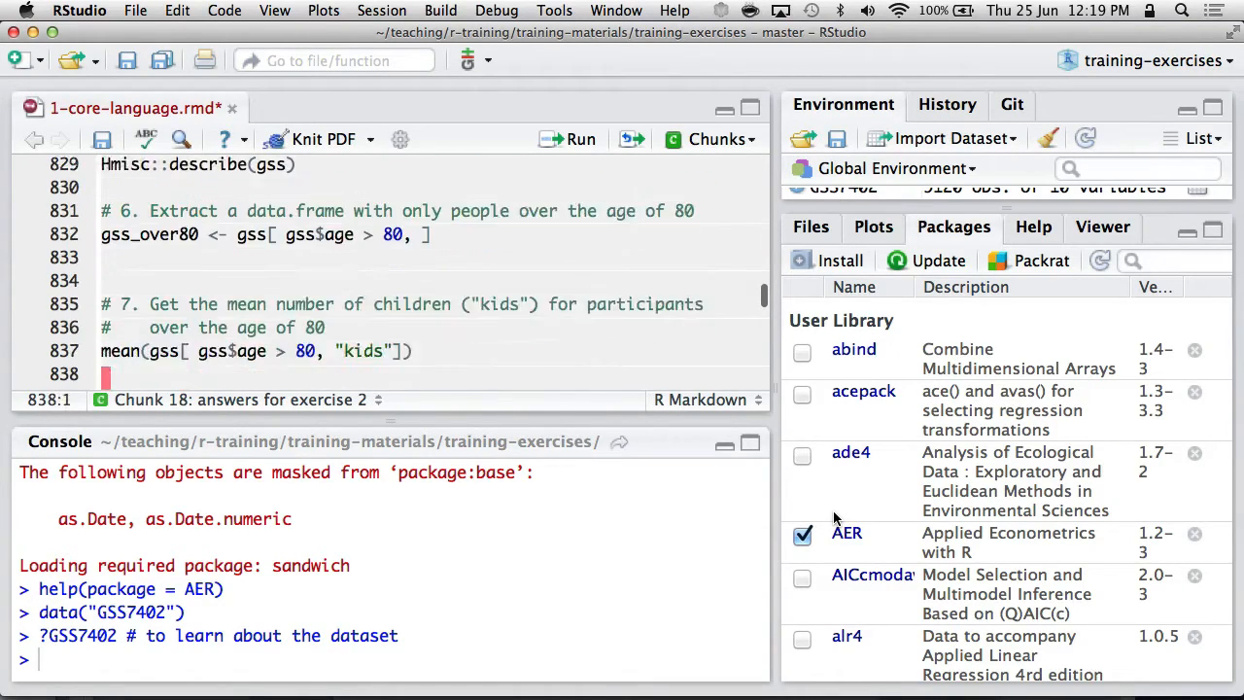
pyautogui.scroll(-3)
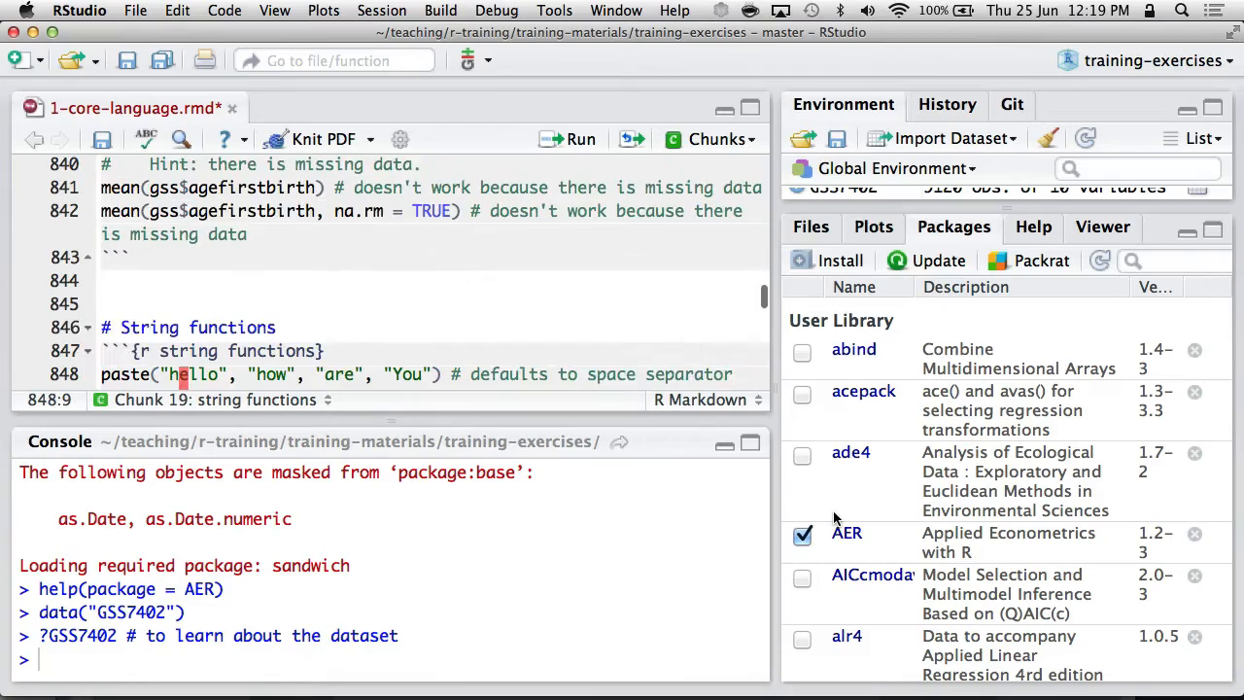
pyautogui.scroll(-3)
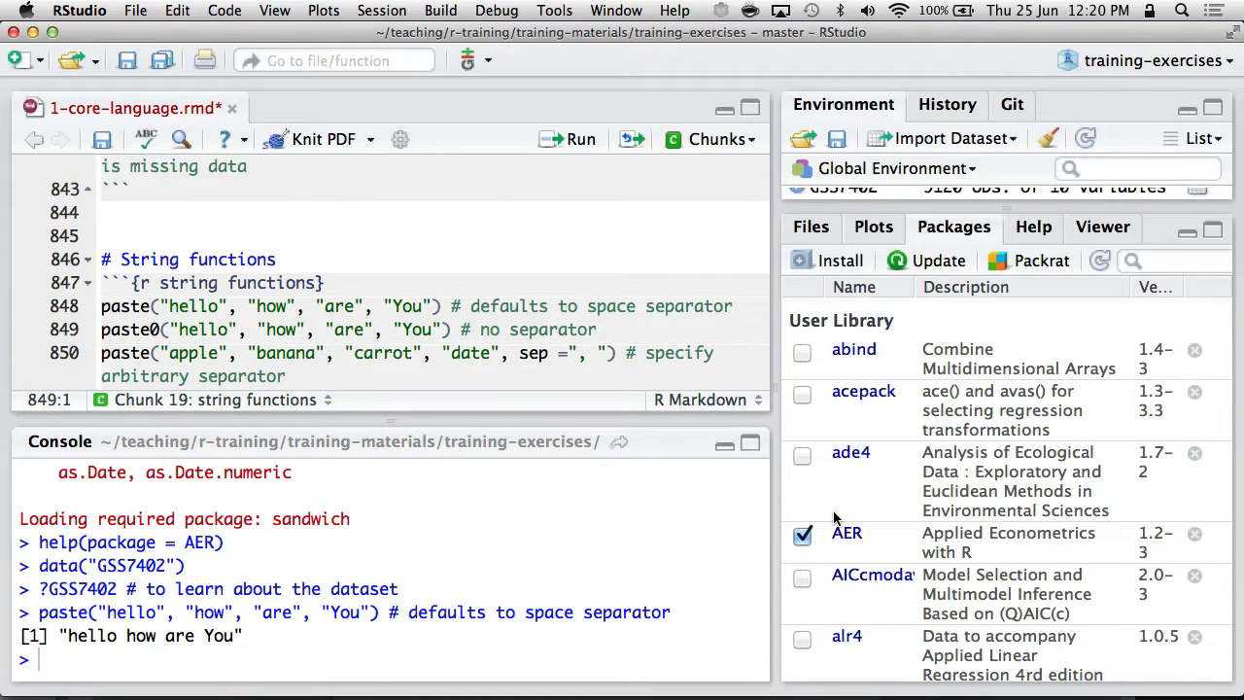
pyautogui.click(153, 307)
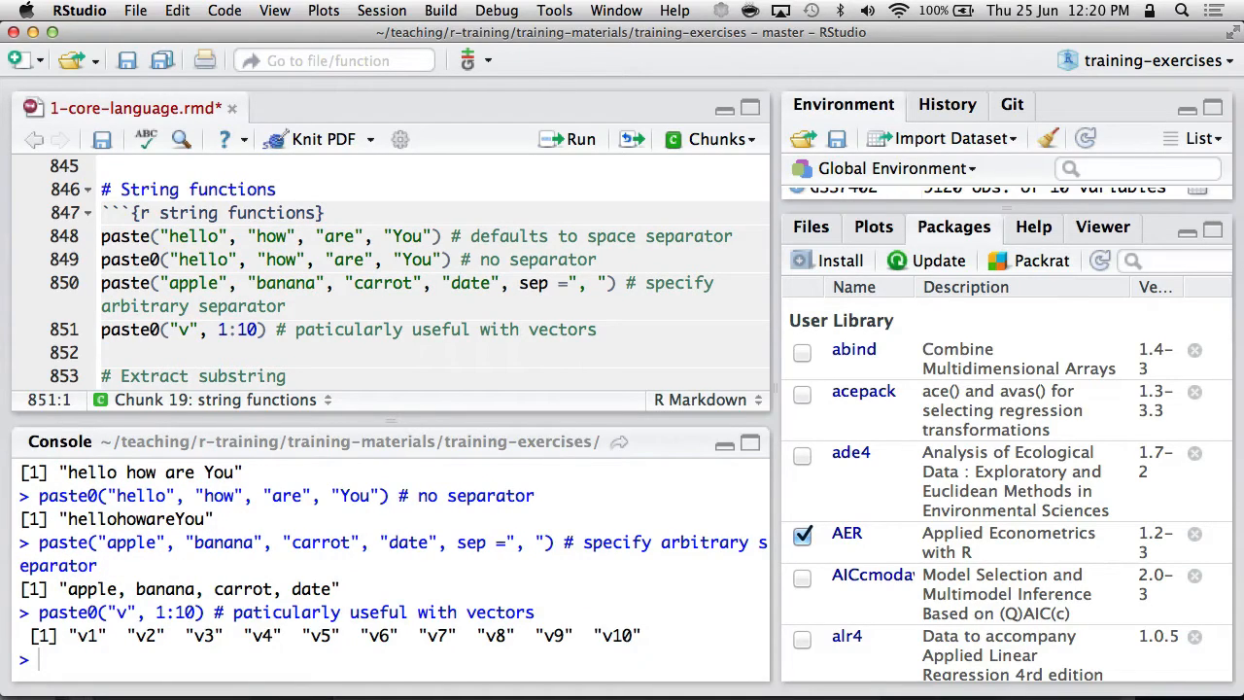
pyautogui.scroll(-3)
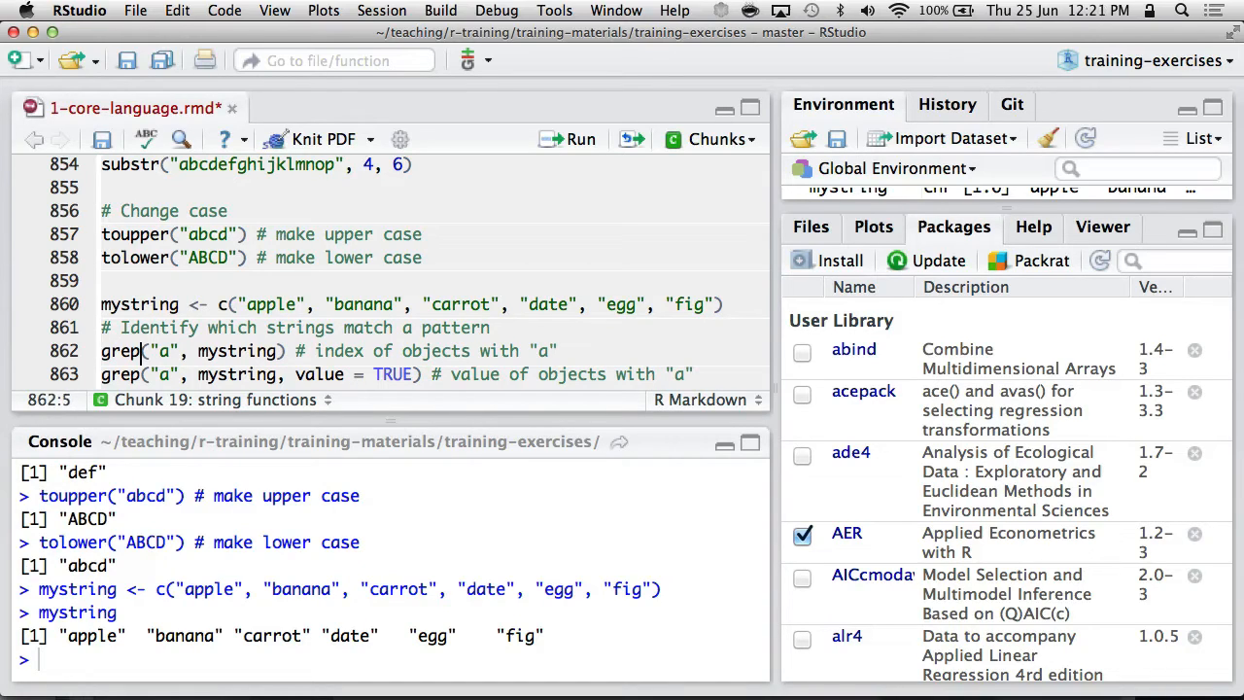
# Step: Run the mystring, grep for pattern "a" and nchar lines, giving counts 5 6 6 4 3 3
pyautogui.doubleClick(163, 350)
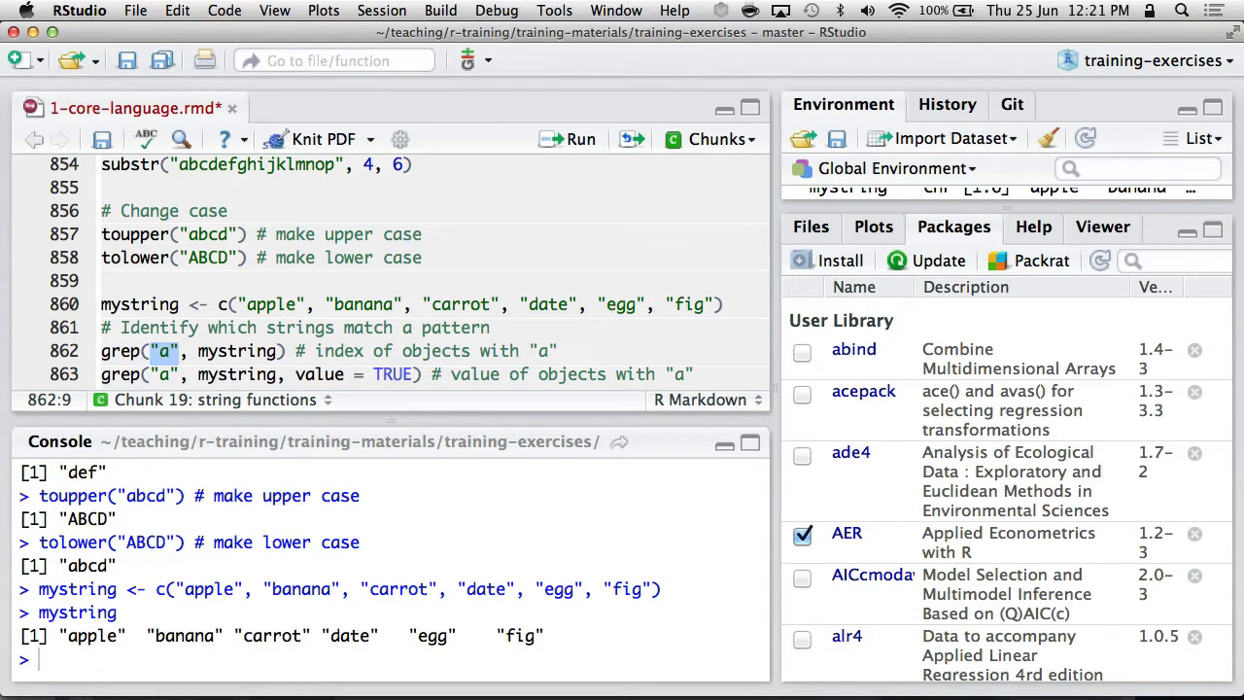
pyautogui.click(579, 140)
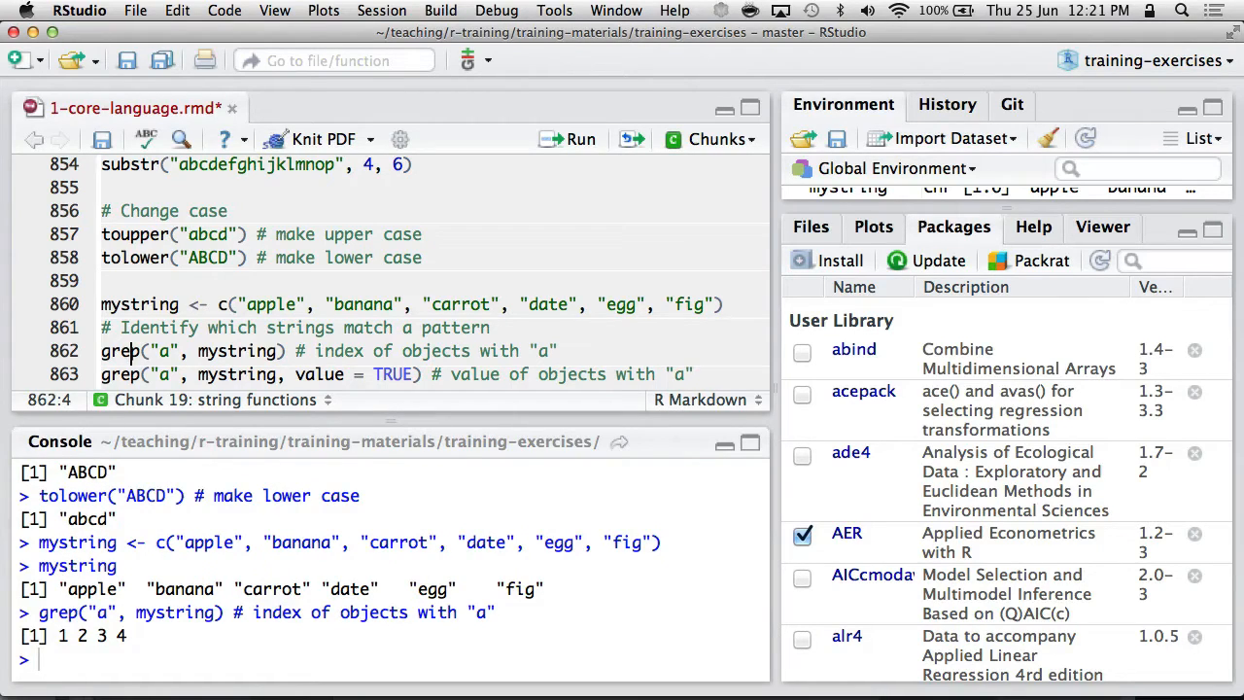
pyautogui.click(129, 303)
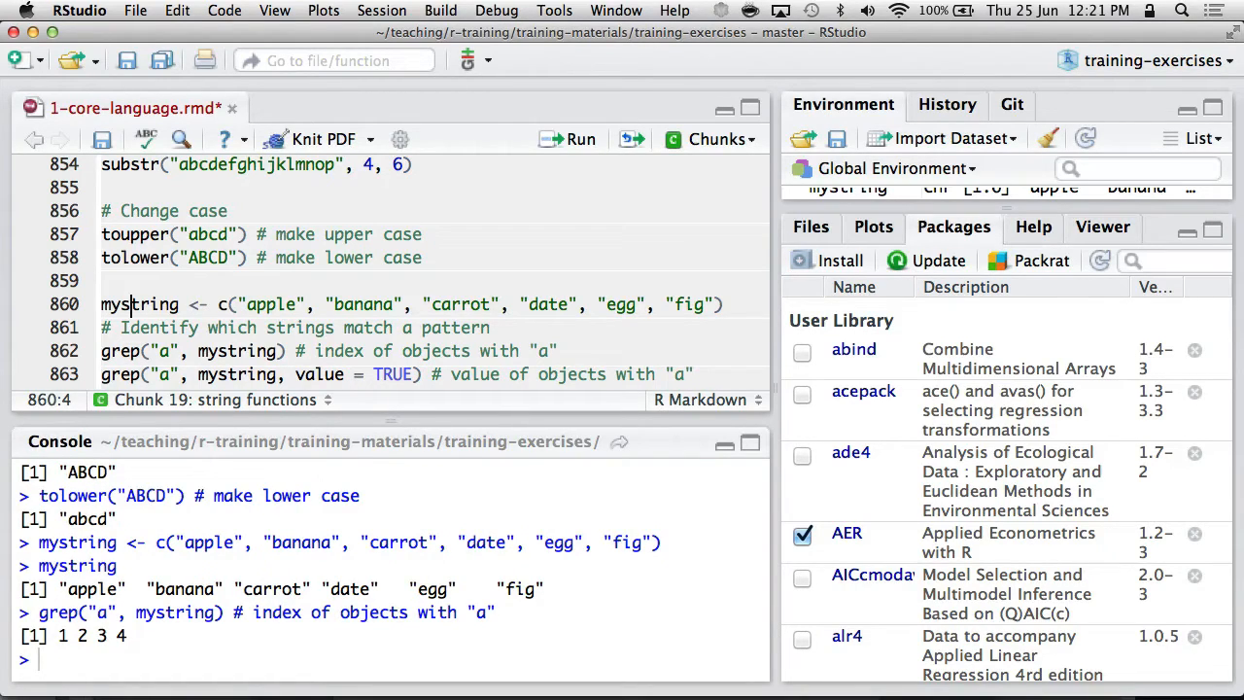
pyautogui.click(334, 303)
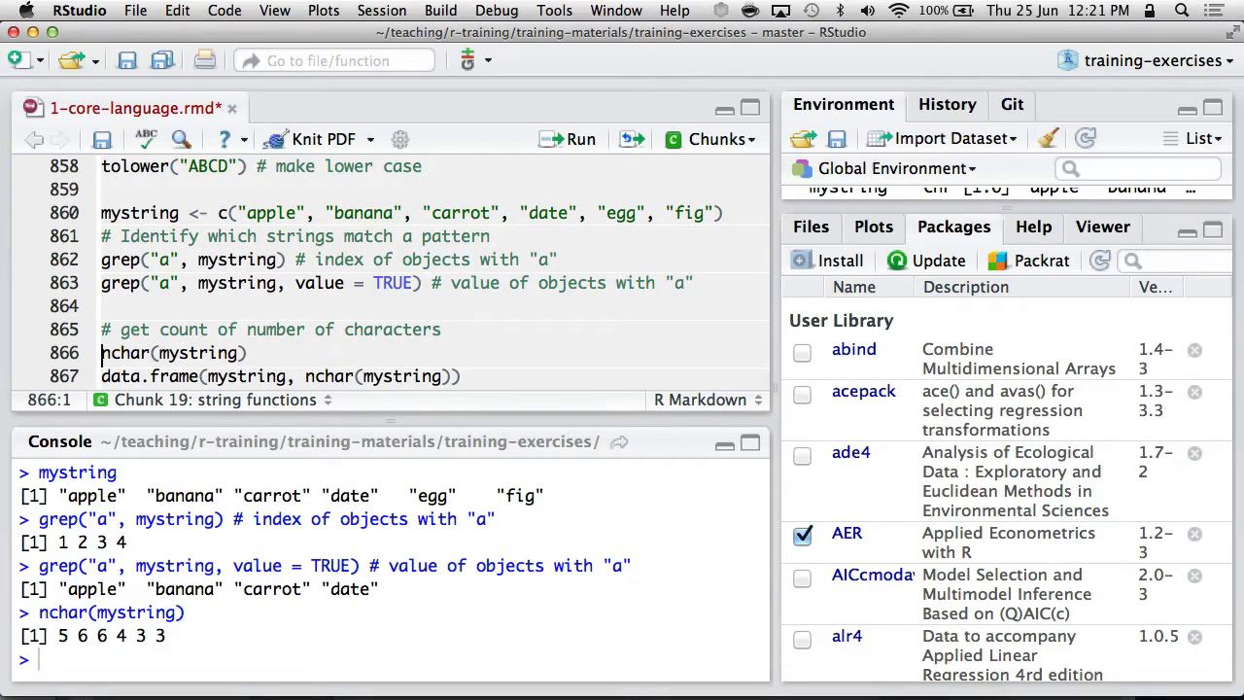
pyautogui.scroll(-3)
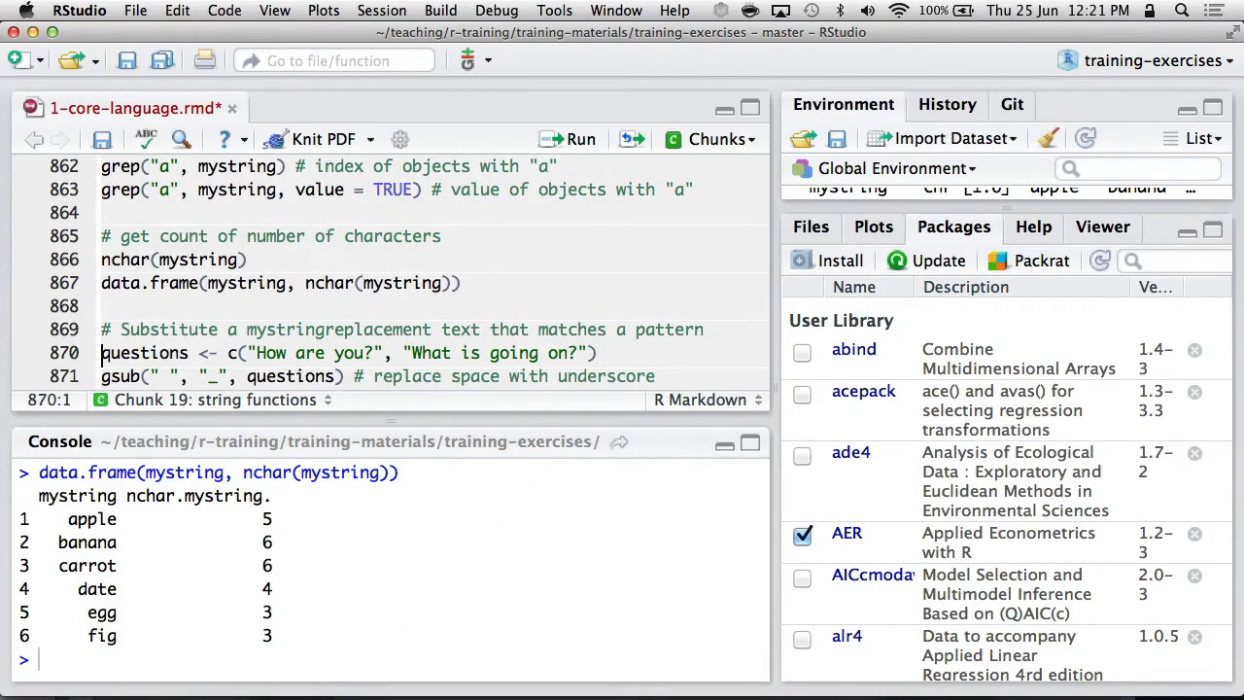
# Step: Run the questions and gsub lines, producing How_are_you? and What_is_going_on?, with the gsub help shown
pyautogui.scroll(-3)
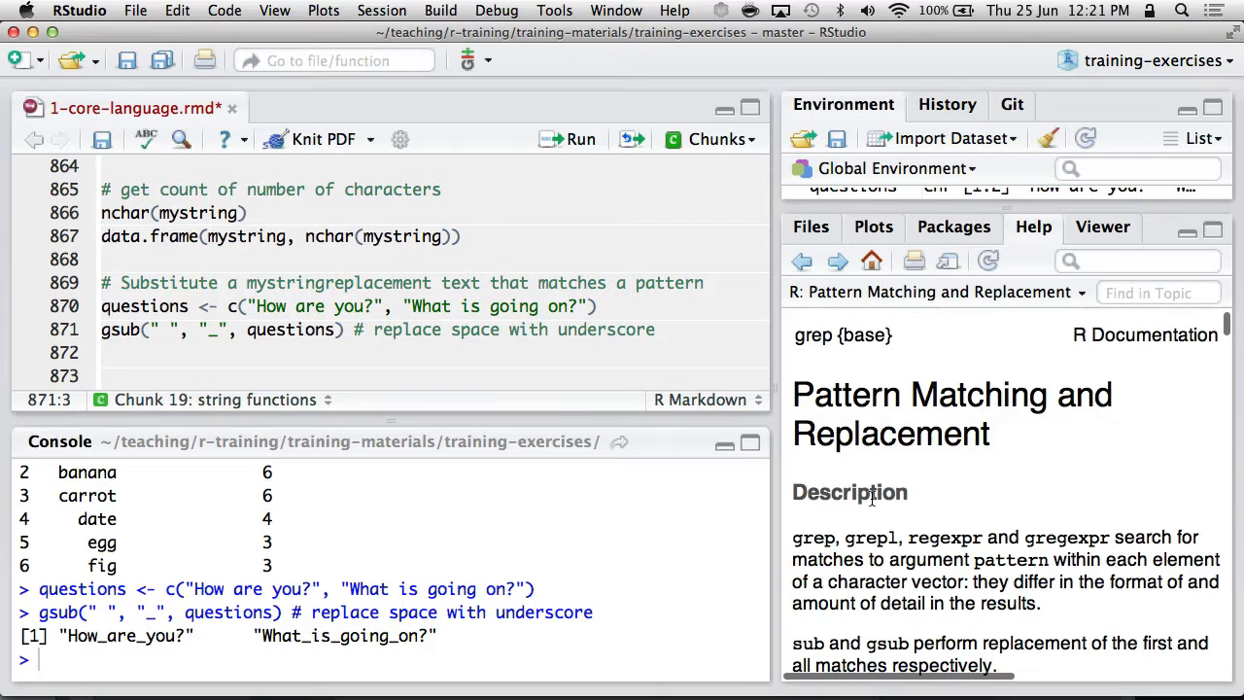
# Step: Scroll through the gsub help page before looking up the regular expressions help
pyautogui.scroll(-3)
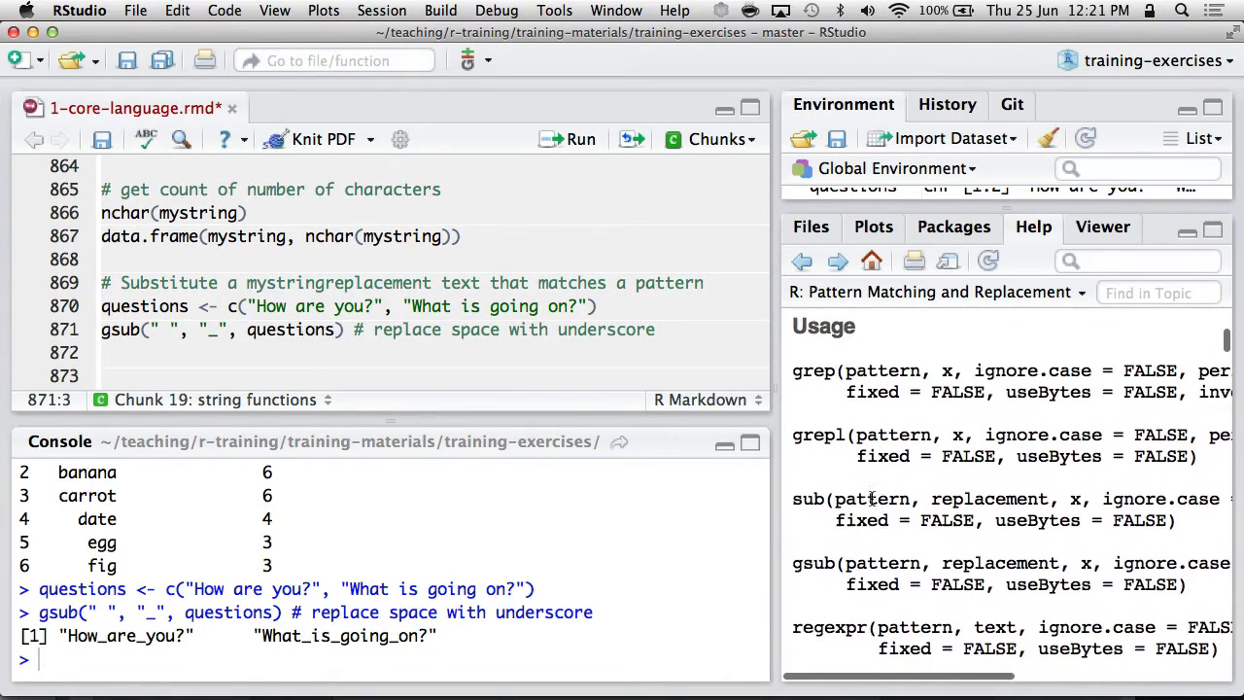
pyautogui.scroll(-3)
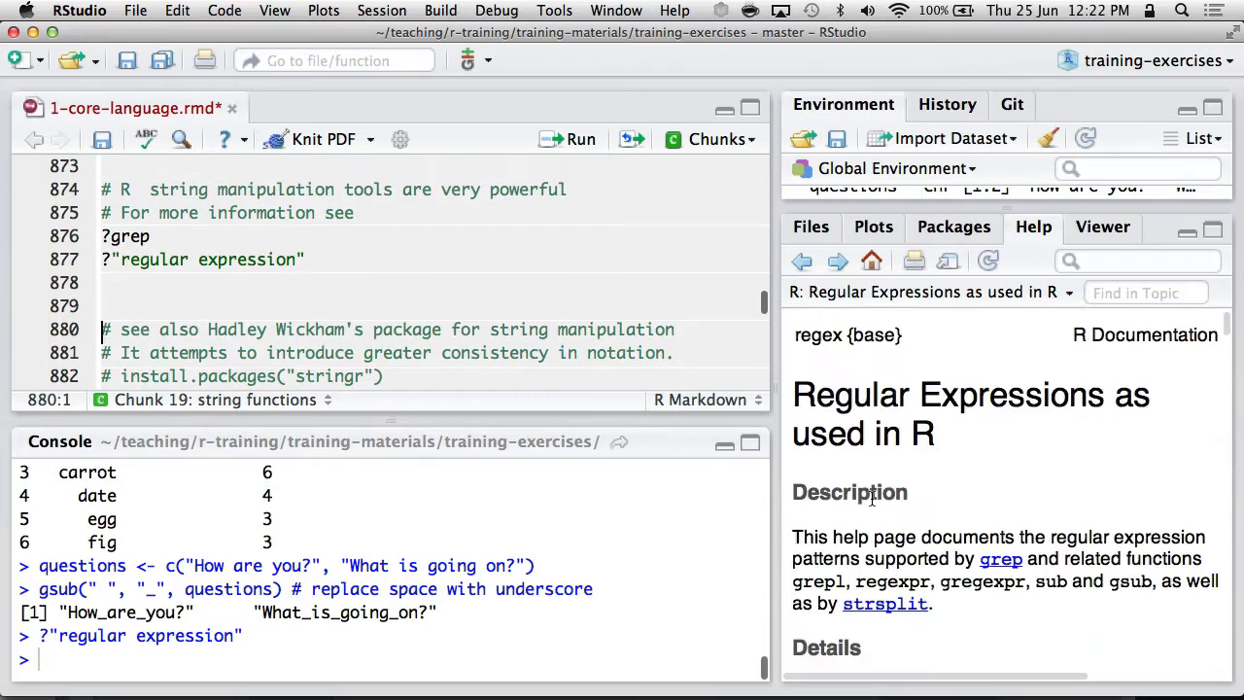
# Step: Scroll through the regular expressions help before loading stringr and its help index
pyautogui.scroll(-3)
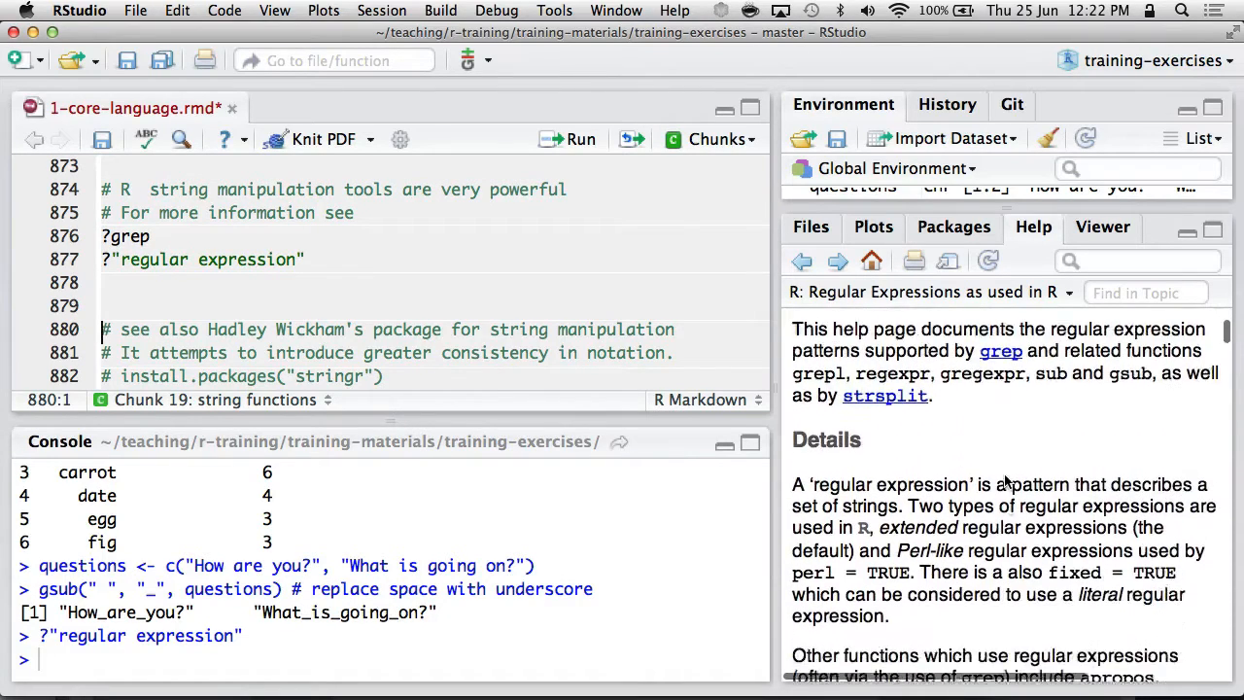
pyautogui.scroll(-3)
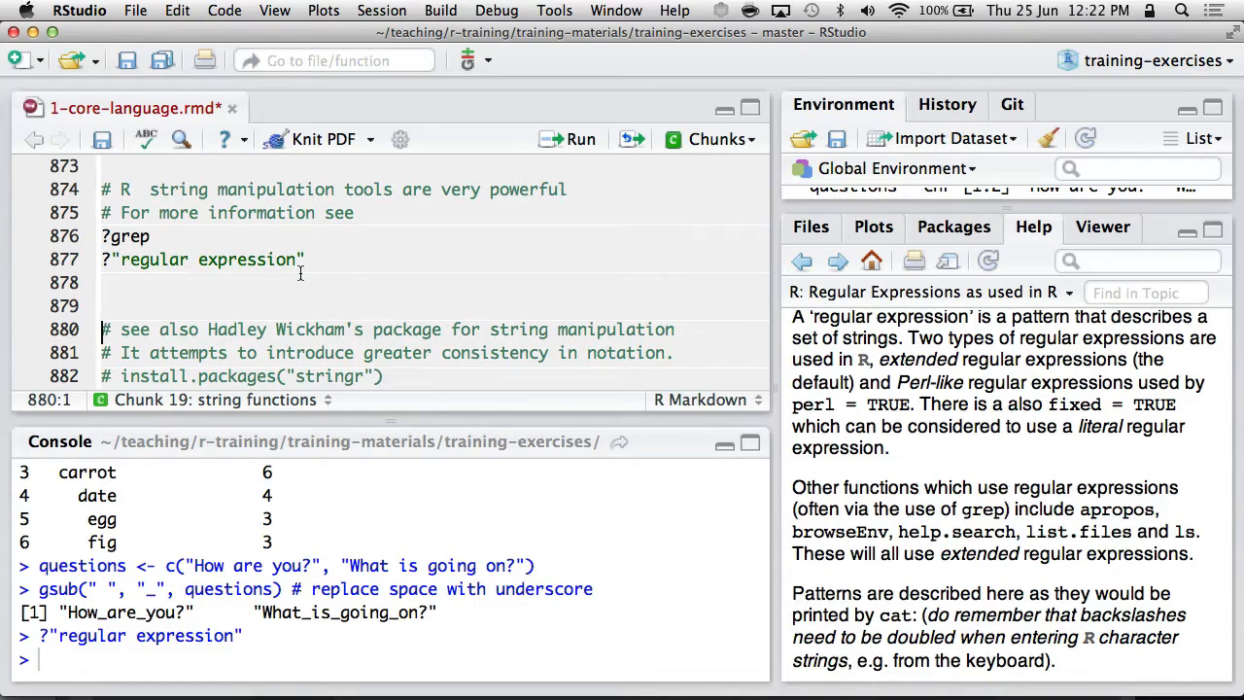
pyautogui.scroll(-3)
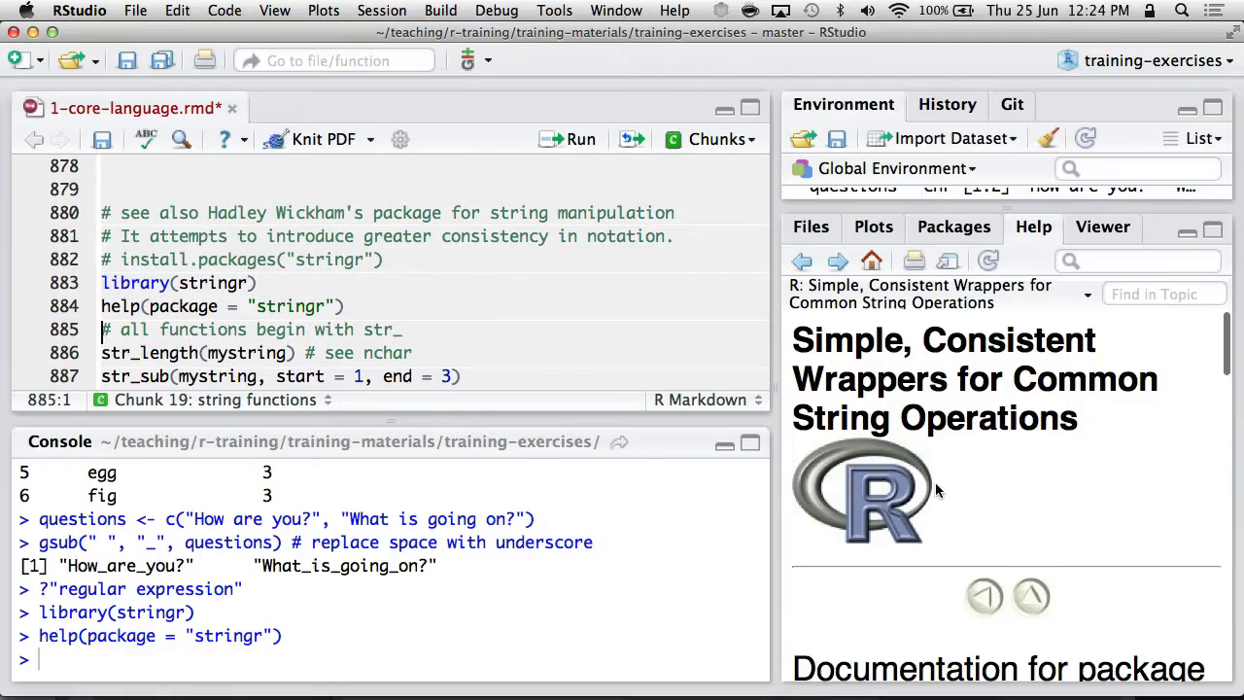
# Step: Browse the stringr help index and finish the str_length and str_sub example lines
pyautogui.scroll(-3)
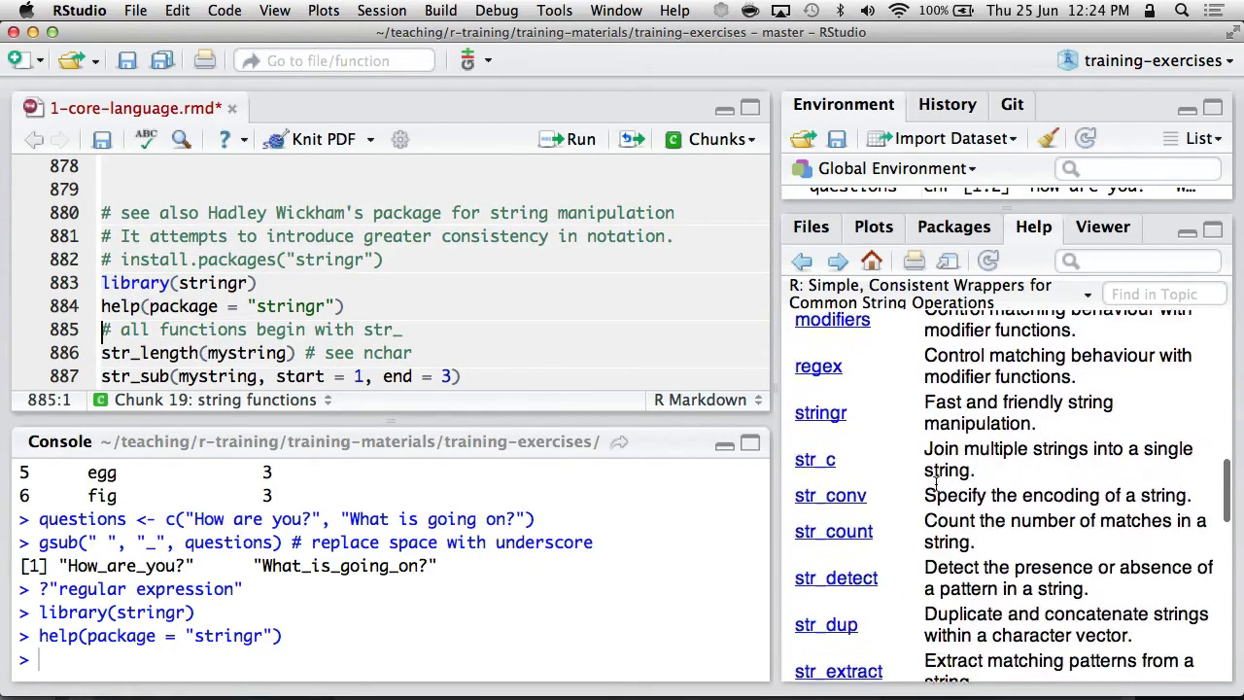
pyautogui.scroll(-3)
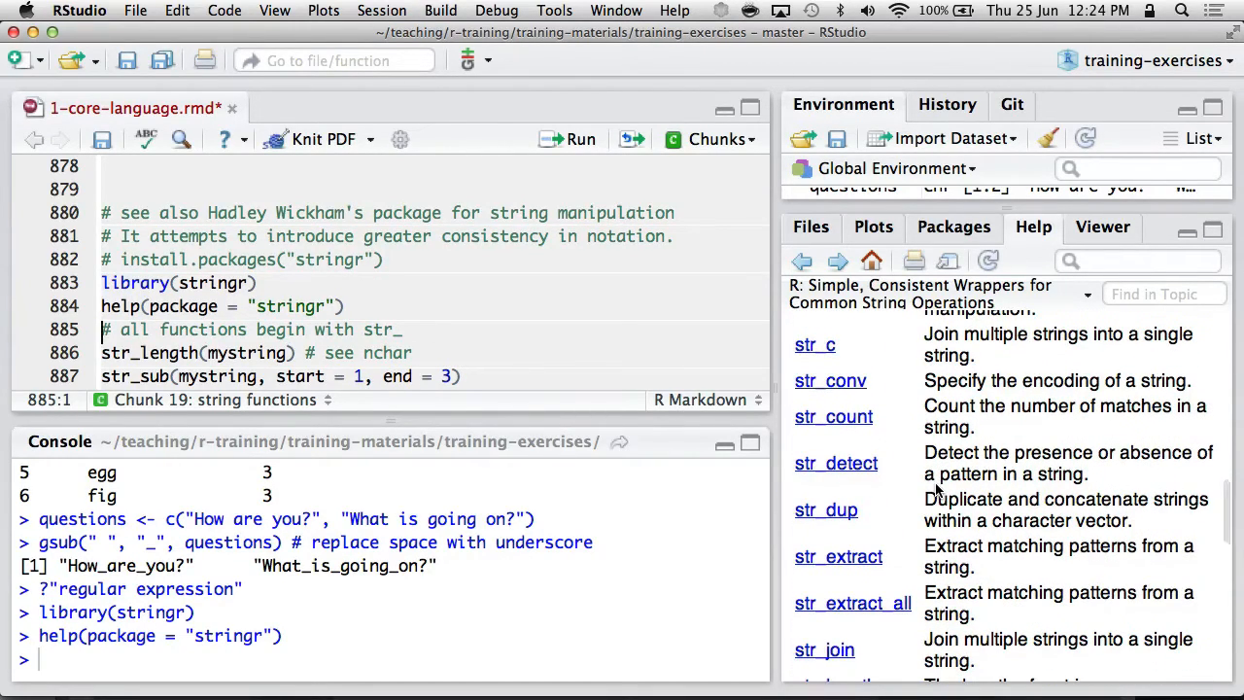
pyautogui.moveTo(820, 431)
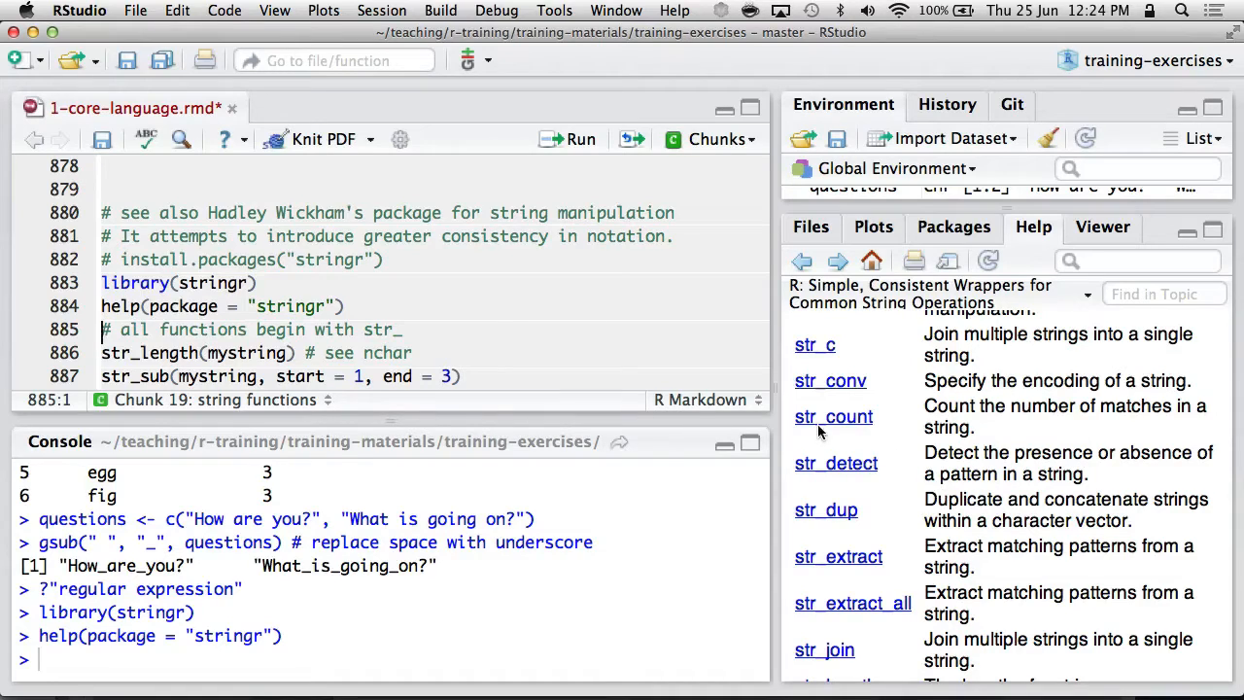
pyautogui.scroll(-3)
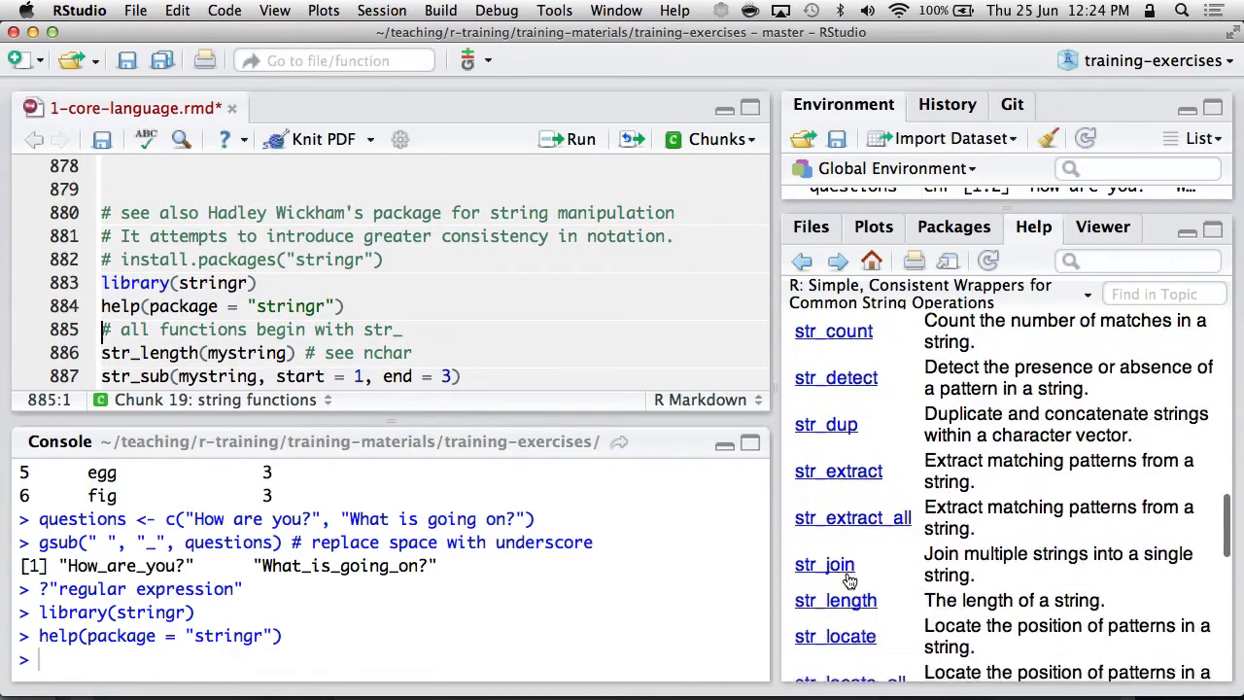
pyautogui.scroll(-3)
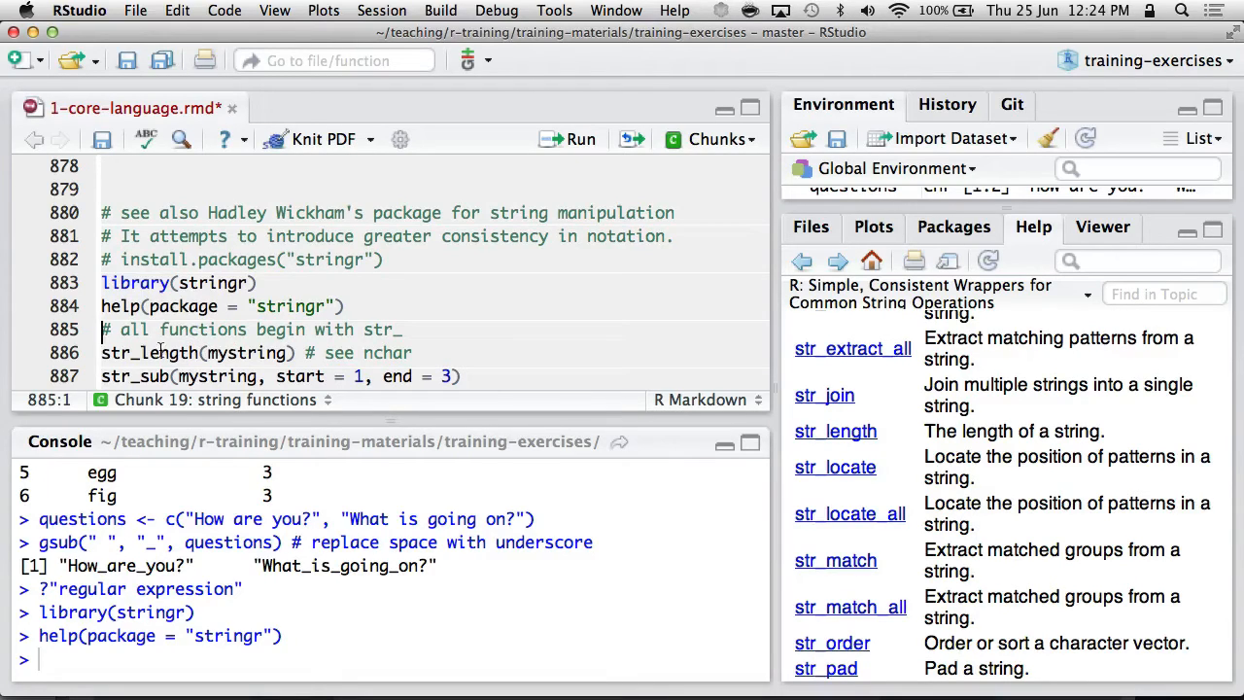
pyautogui.scroll(-3)
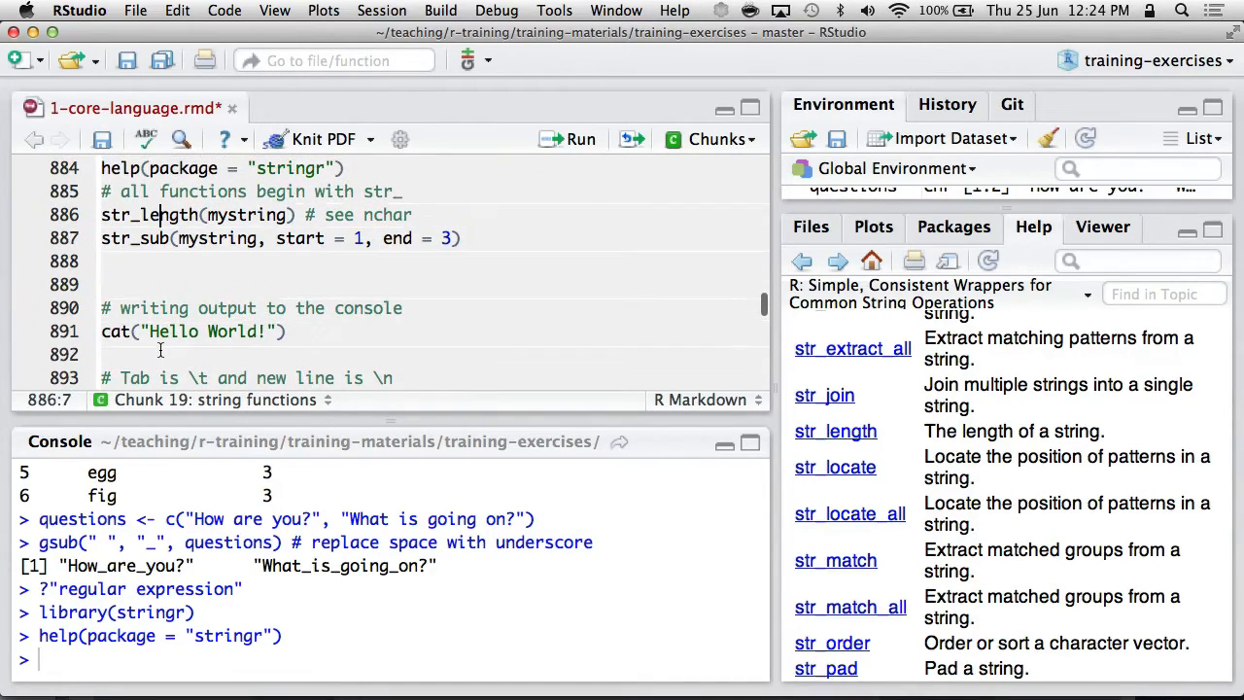
pyautogui.write('str)')
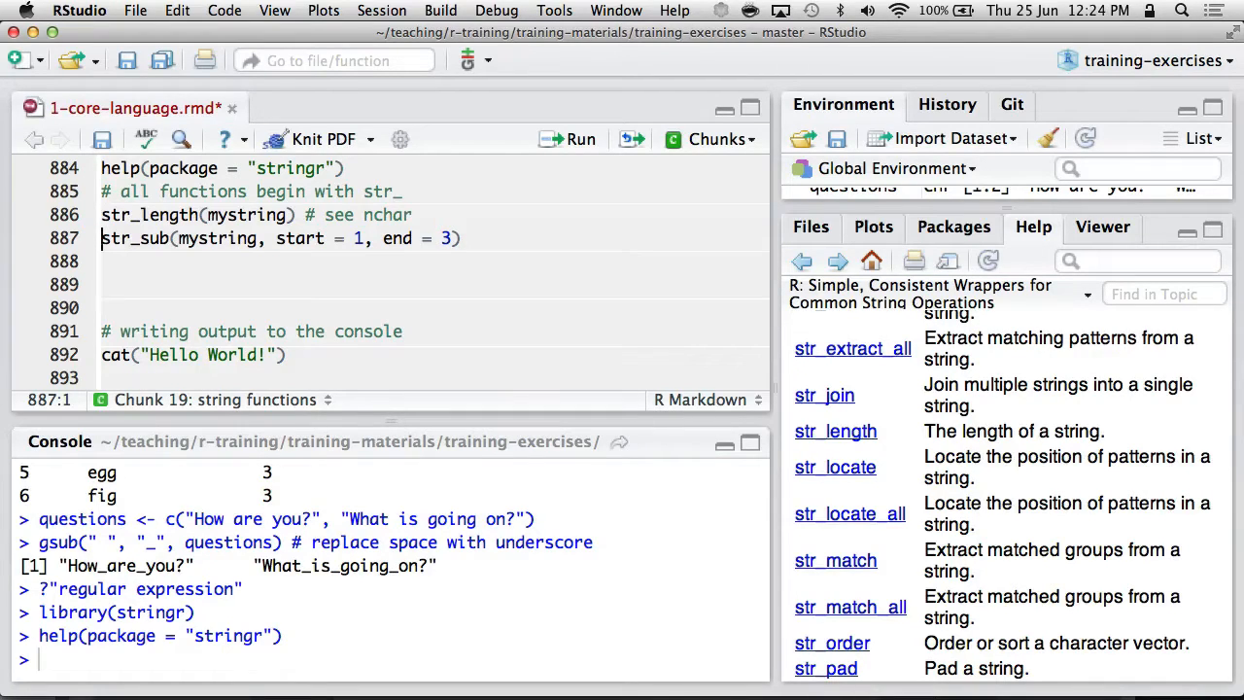
pyautogui.click(107, 284)
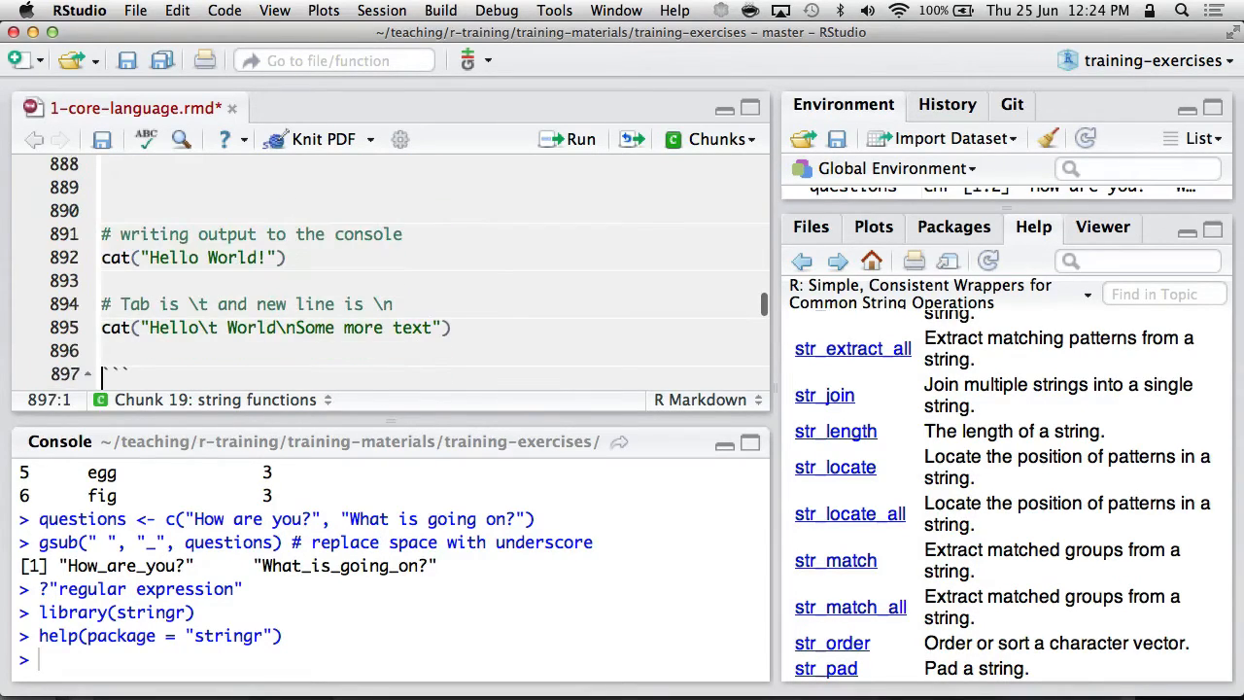
# Step: Run both cat() lines, printing Hello World! and the tab/newline text, and move to the import chunk
pyautogui.click(103, 257)
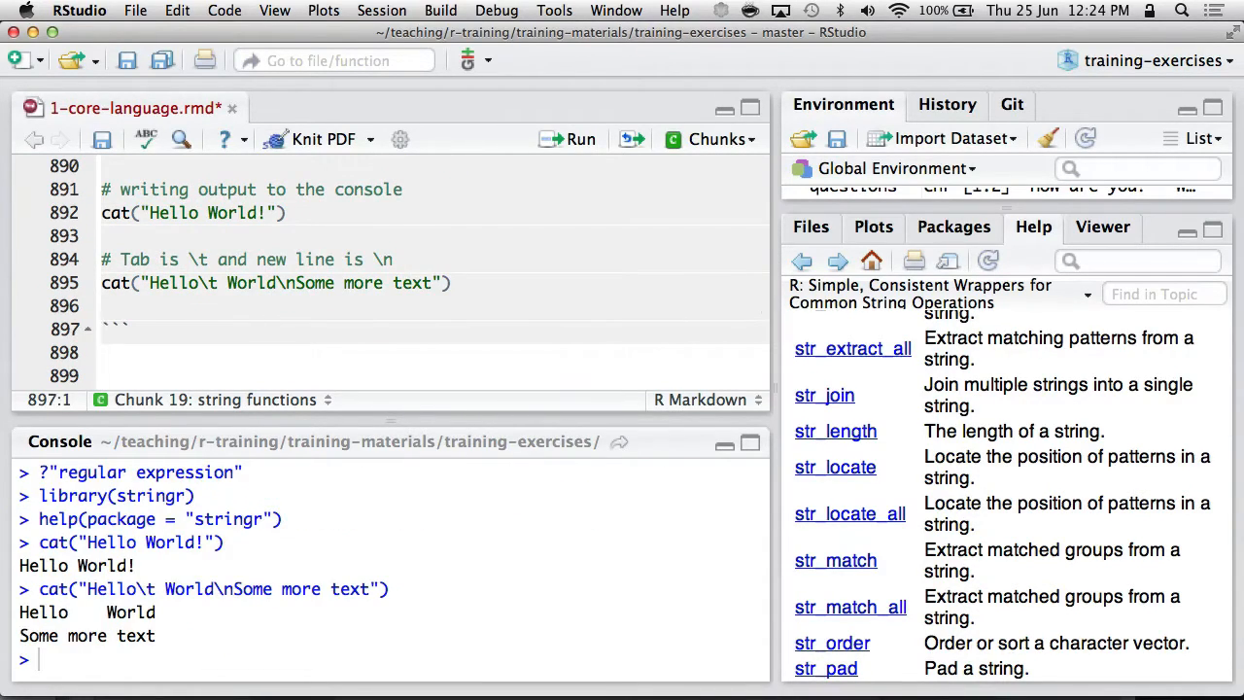
pyautogui.click(199, 284)
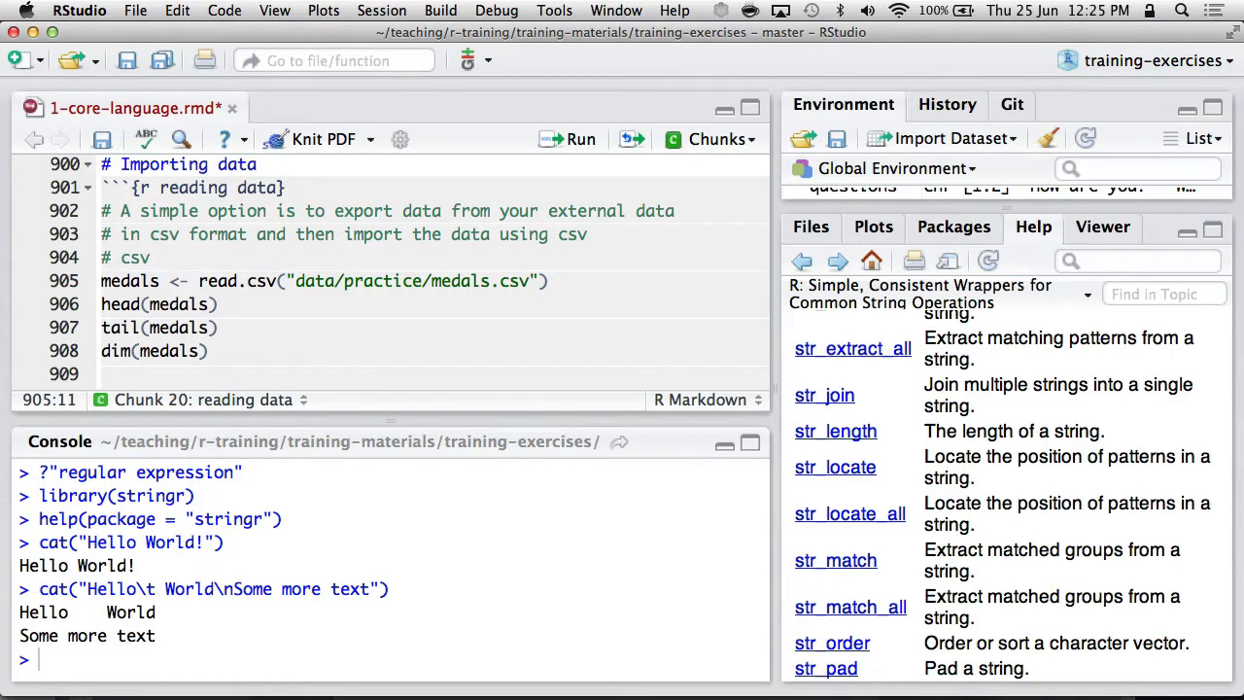
# Step: Bring up the training-exercises project folder in a Finder window beside RStudio
pyautogui.click(148, 257)
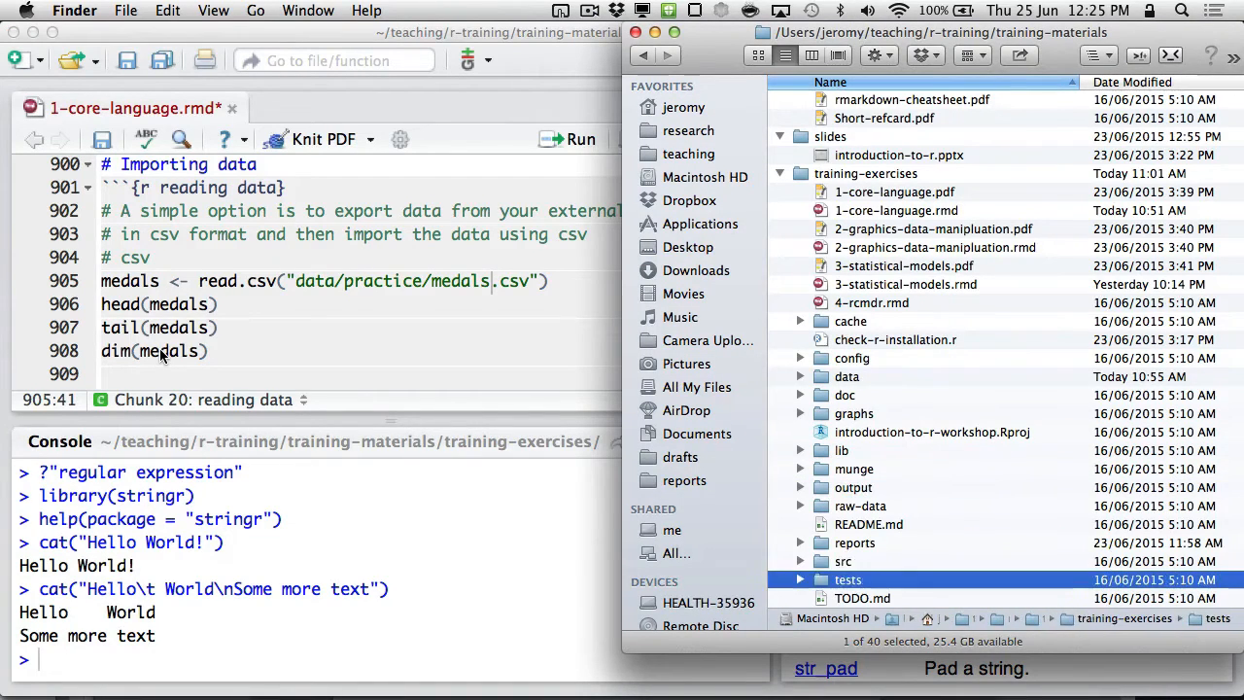
# Step: Expand data > practice in Finder and open medals.csv in Excel
pyautogui.click(847, 376)
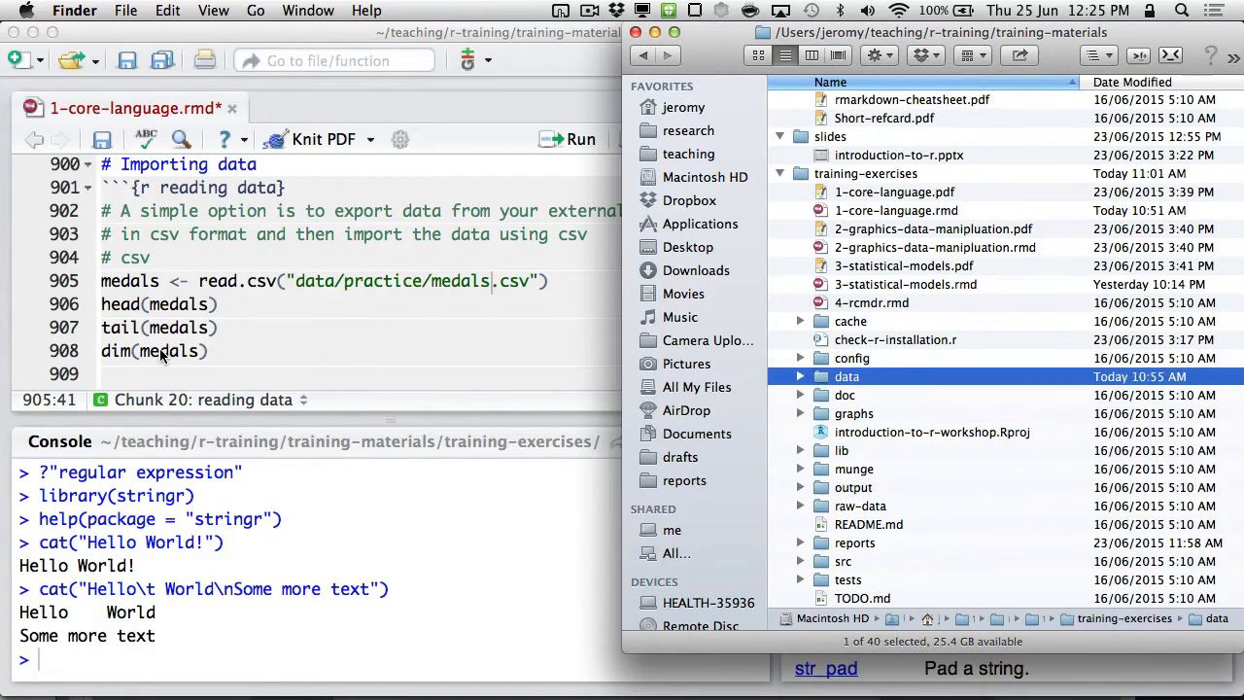
pyautogui.click(800, 377)
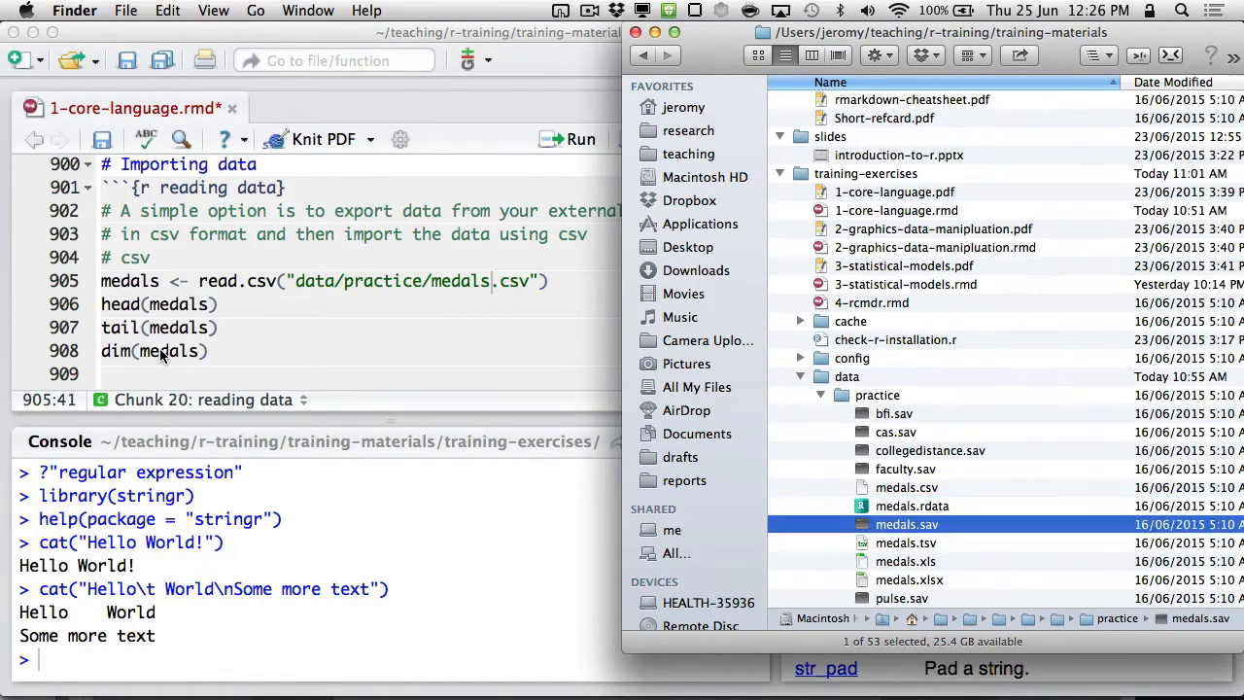
pyautogui.click(906, 485)
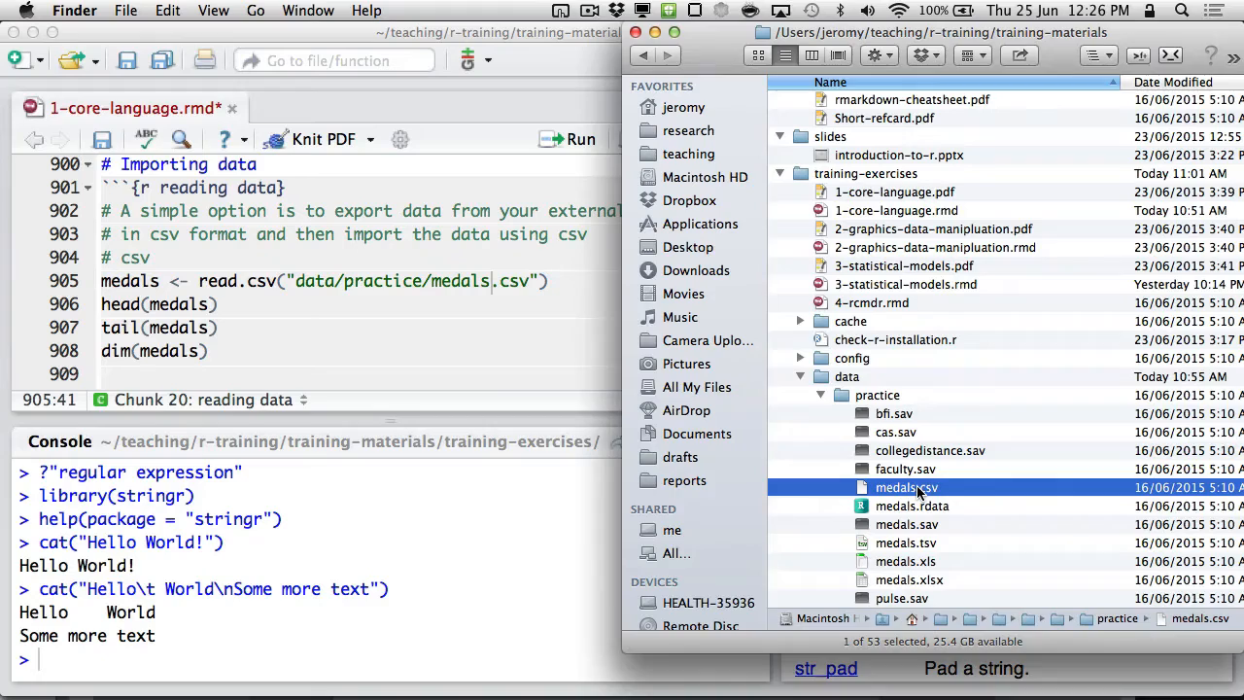
pyautogui.doubleClick(905, 486)
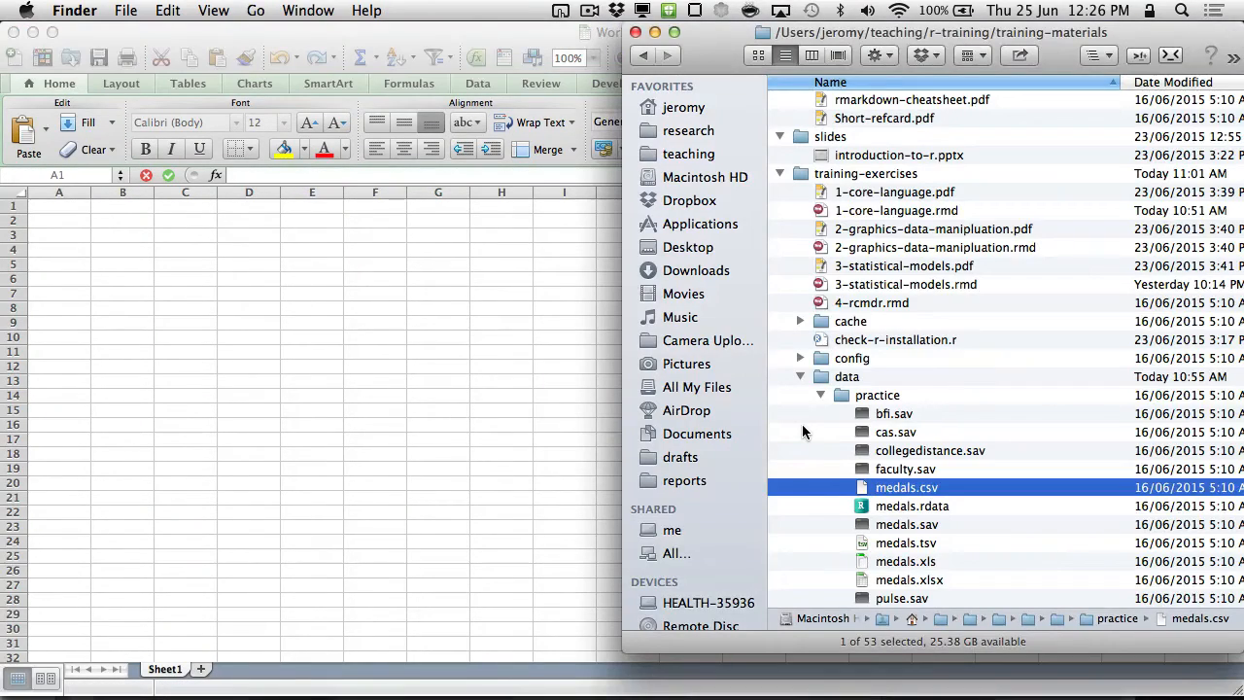
# Step: View medals.csv in Excel, then return to the RStudio read.csv chunk
pyautogui.doubleClick(905, 486)
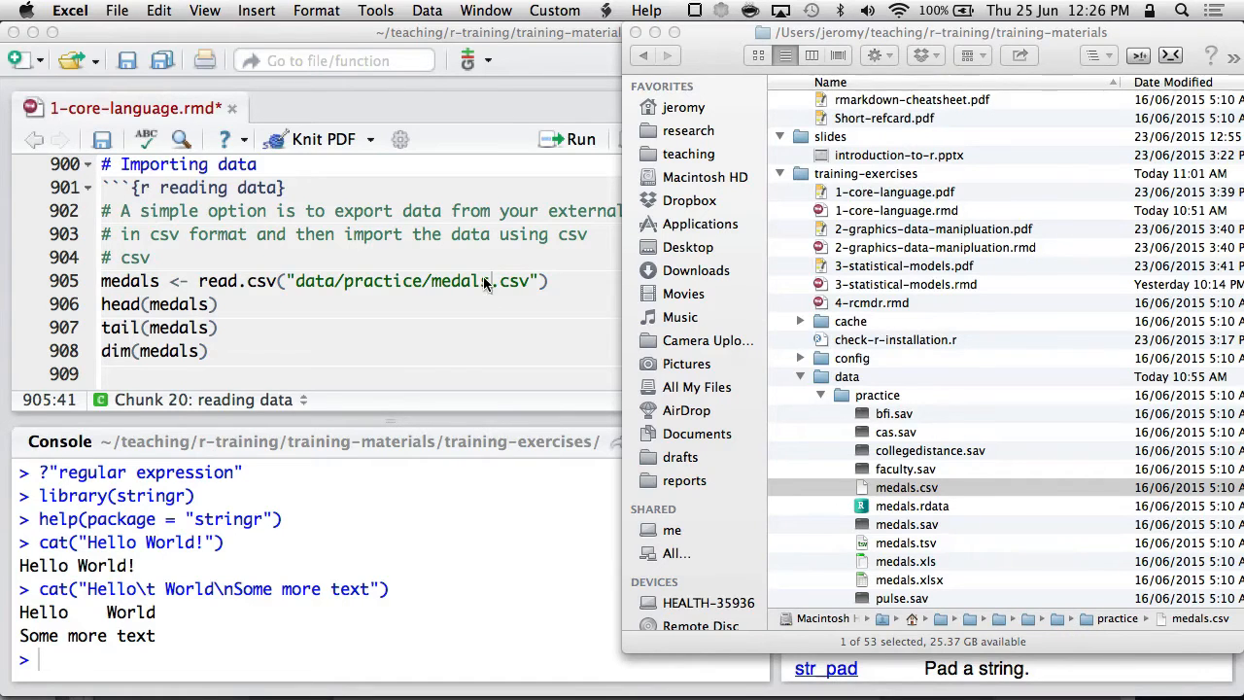
pyautogui.moveTo(432, 334)
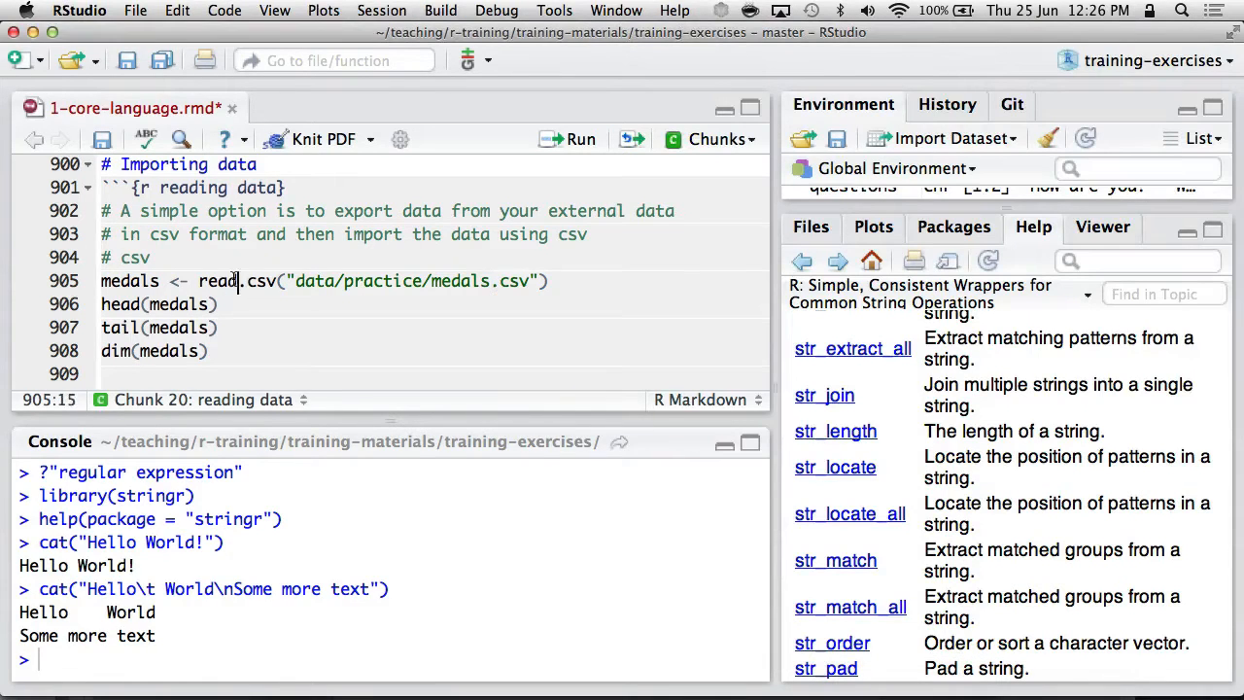
# Step: Run getwd() to confirm the working directory, then select the quoted medals.csv path in read.csv
pyautogui.click(272, 280)
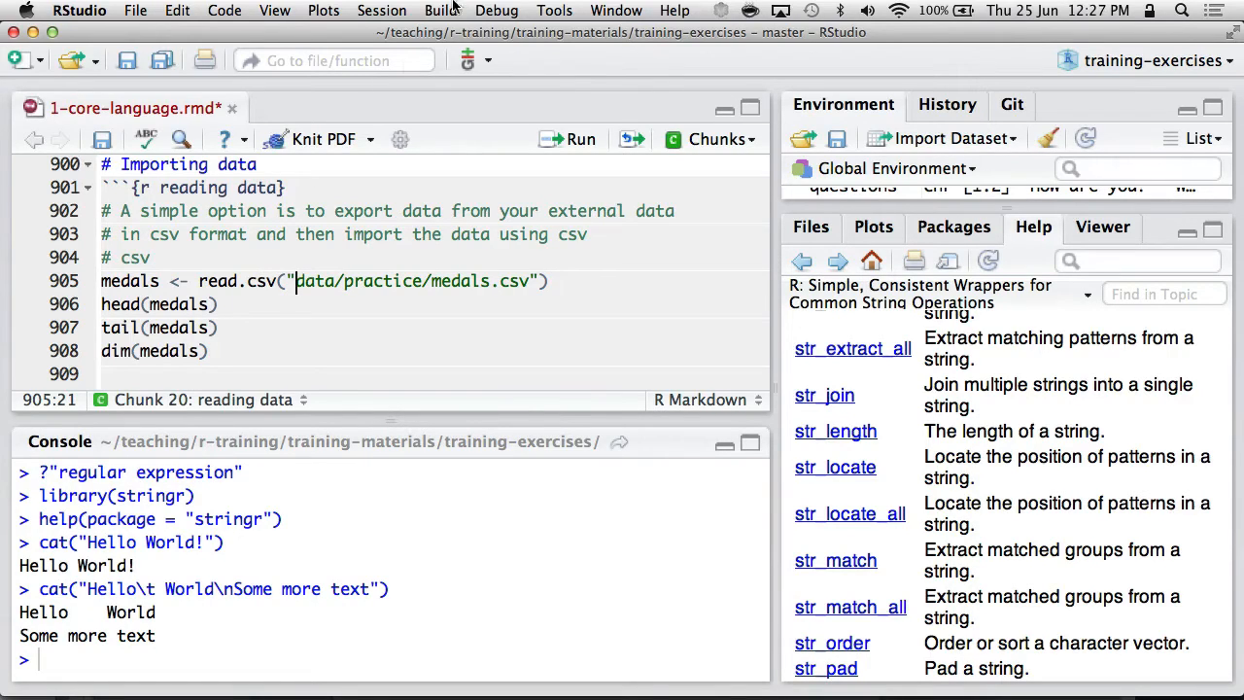
pyautogui.write('getwd(')
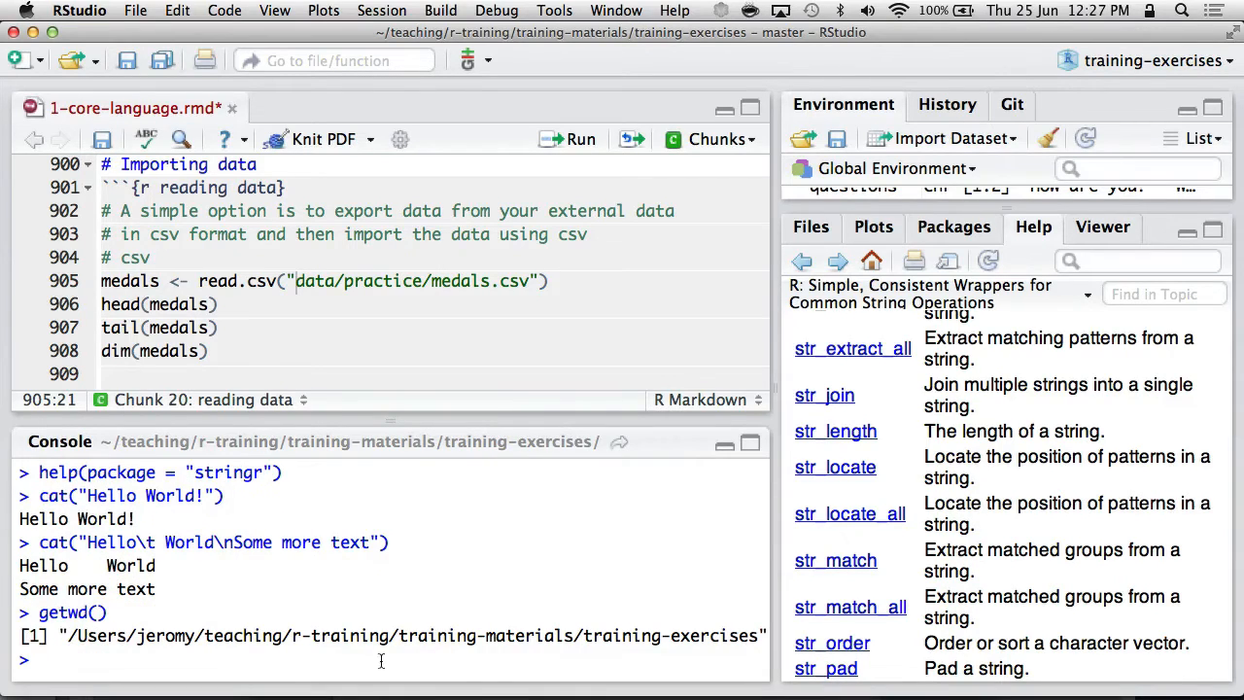
pyautogui.moveTo(676, 645)
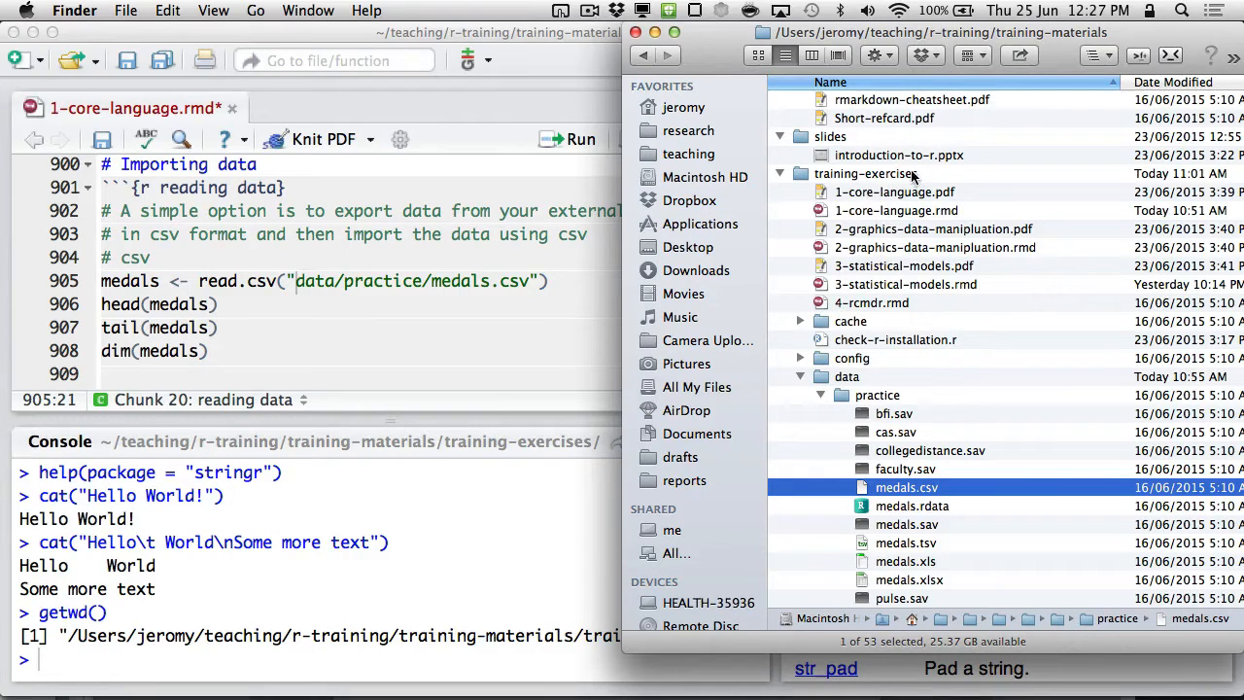
pyautogui.click(389, 291)
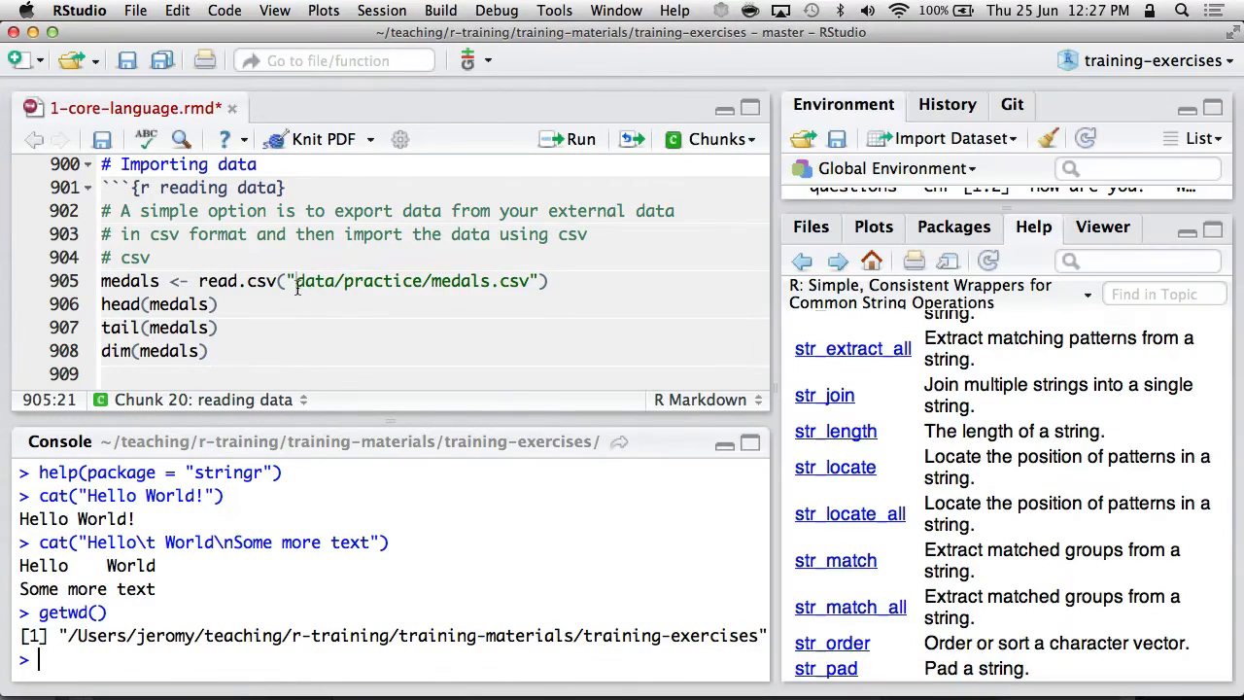
pyautogui.moveTo(295, 280); pyautogui.dragTo(548, 280)
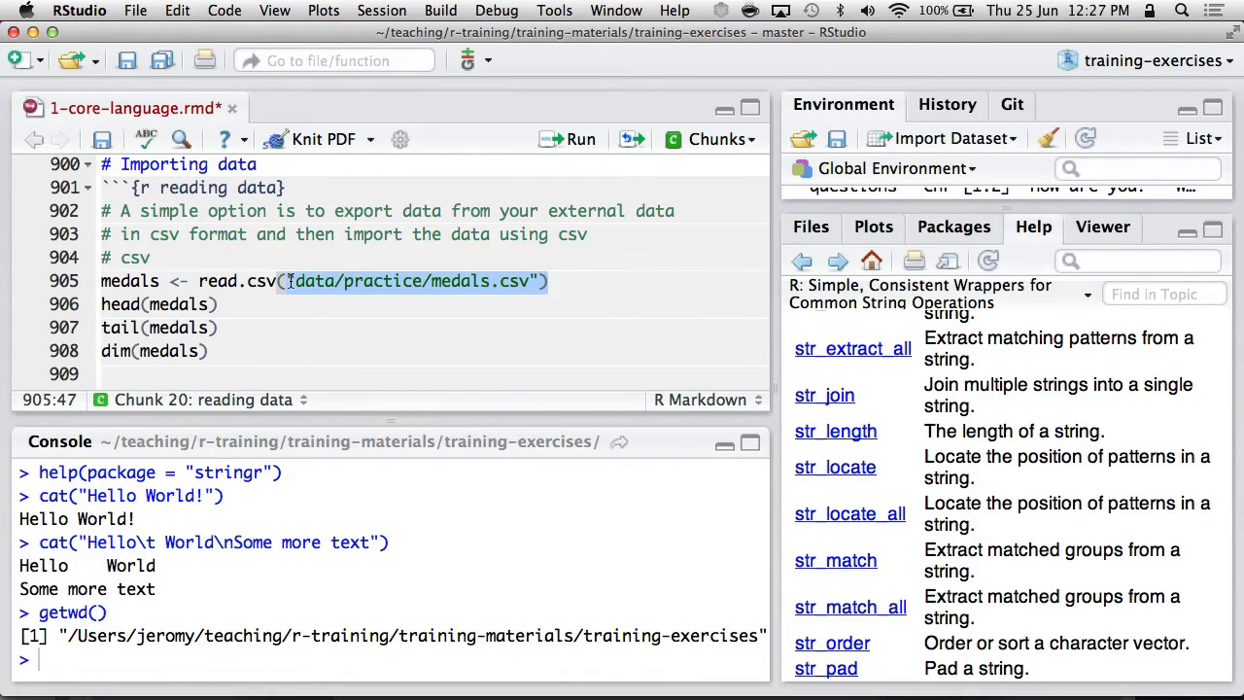
# Step: Retype the read.csv path via completion to medals.csv and run read.csv, head, tail and dim (2311 x 8)
pyautogui.press('Delete')
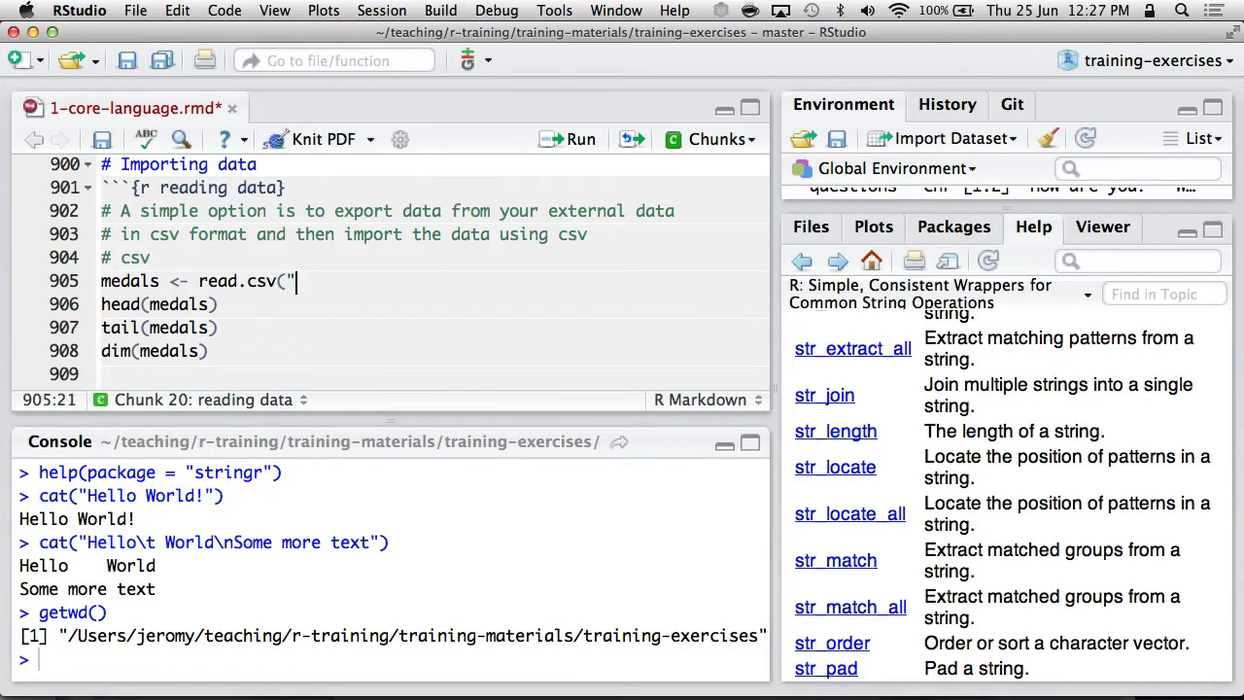
pyautogui.write('data/practice/')
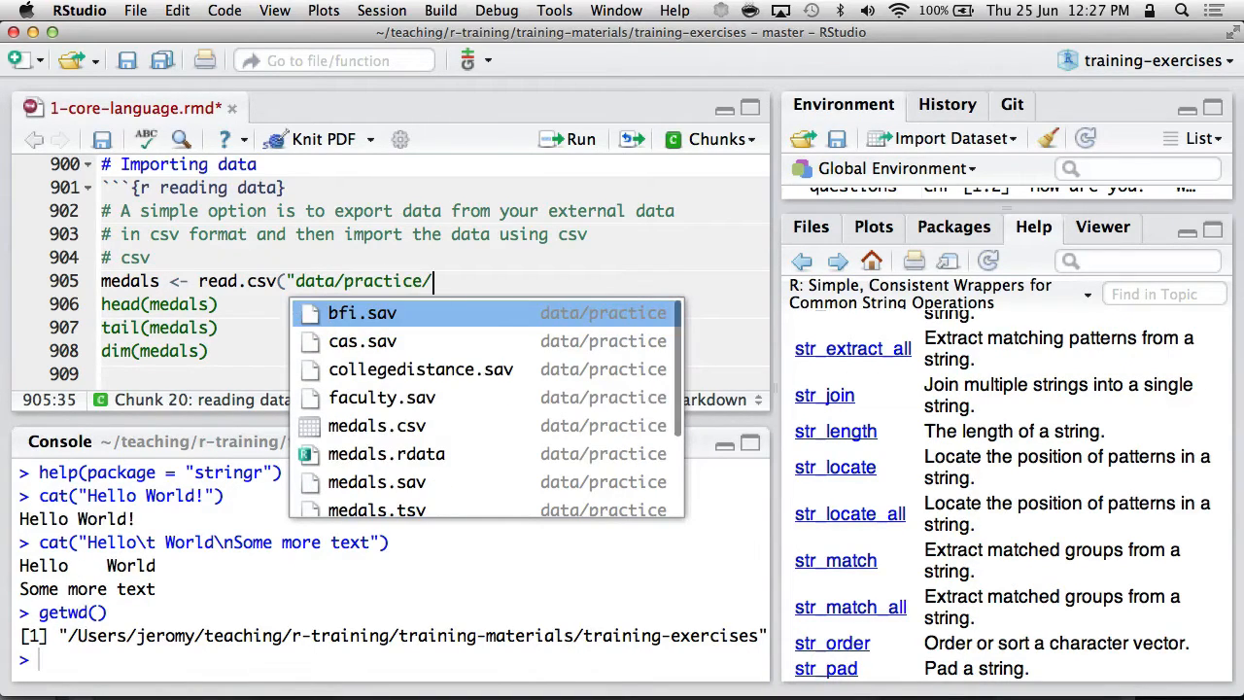
pyautogui.click(377, 426)
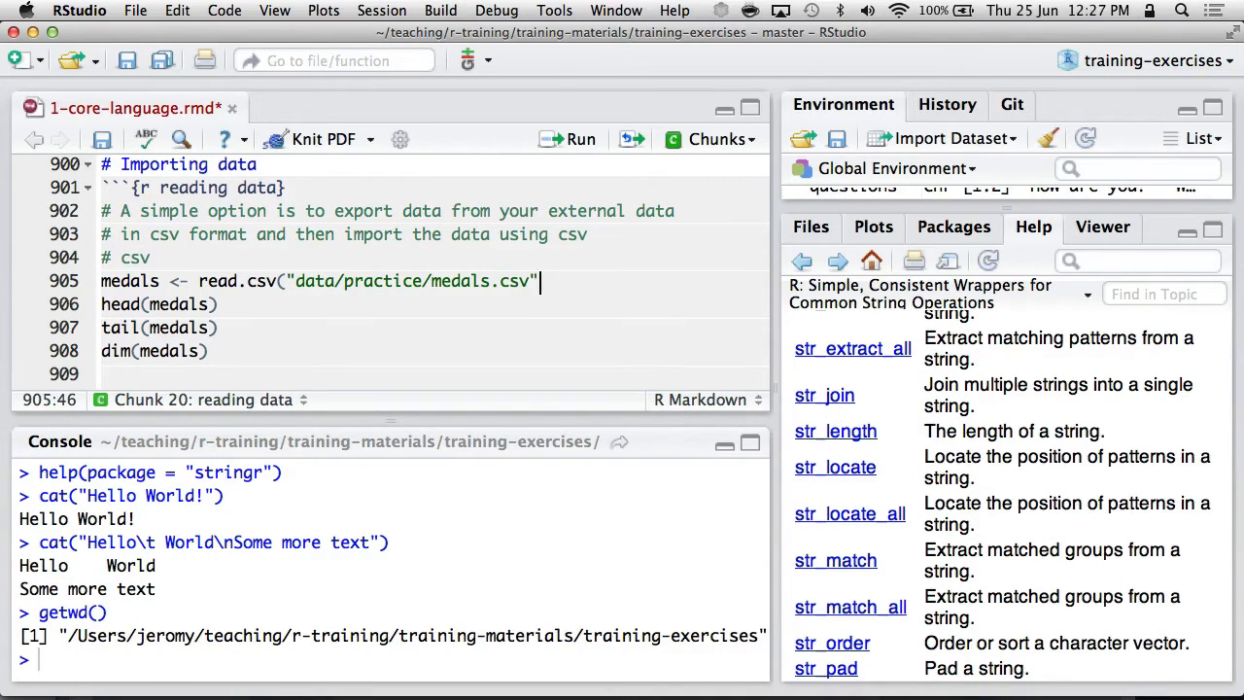
pyautogui.write(')')
pyautogui.write('medals <- l("data/practice/medals.tsv", sep ="\\t')
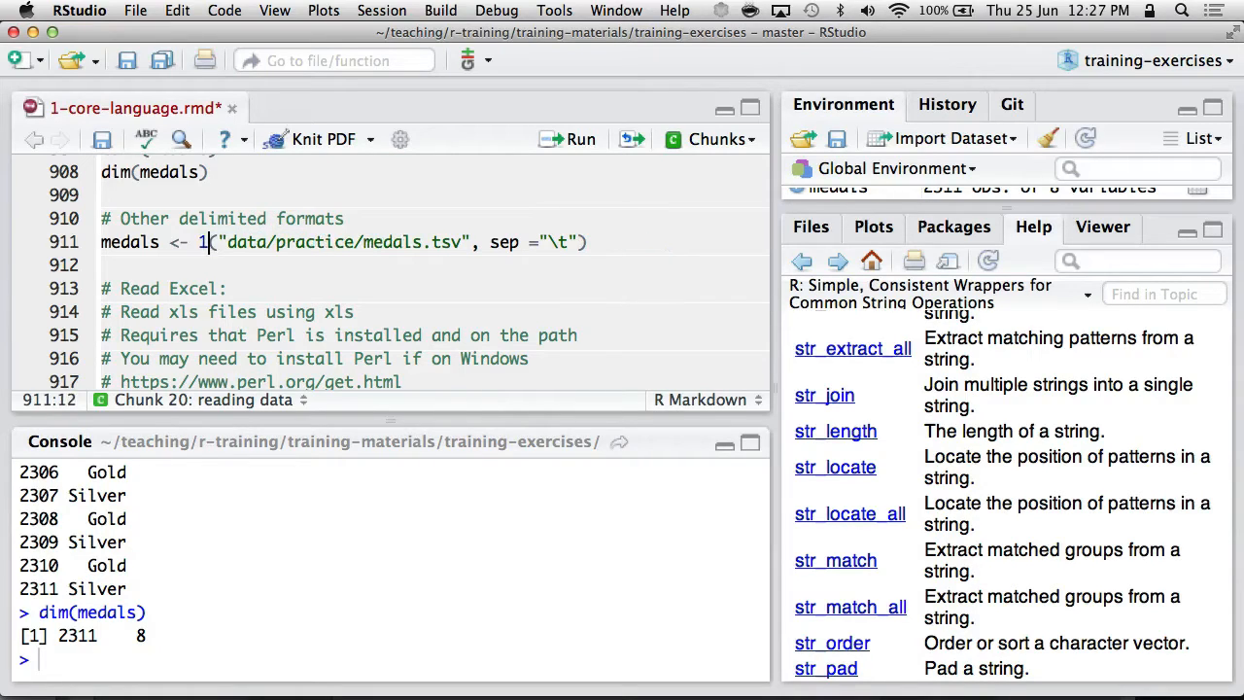
# Step: Run the read.table tsv, gdata read.xls, xlsx and readxl import lines, interrupting the slow xlsx call
pyautogui.write('read.table')
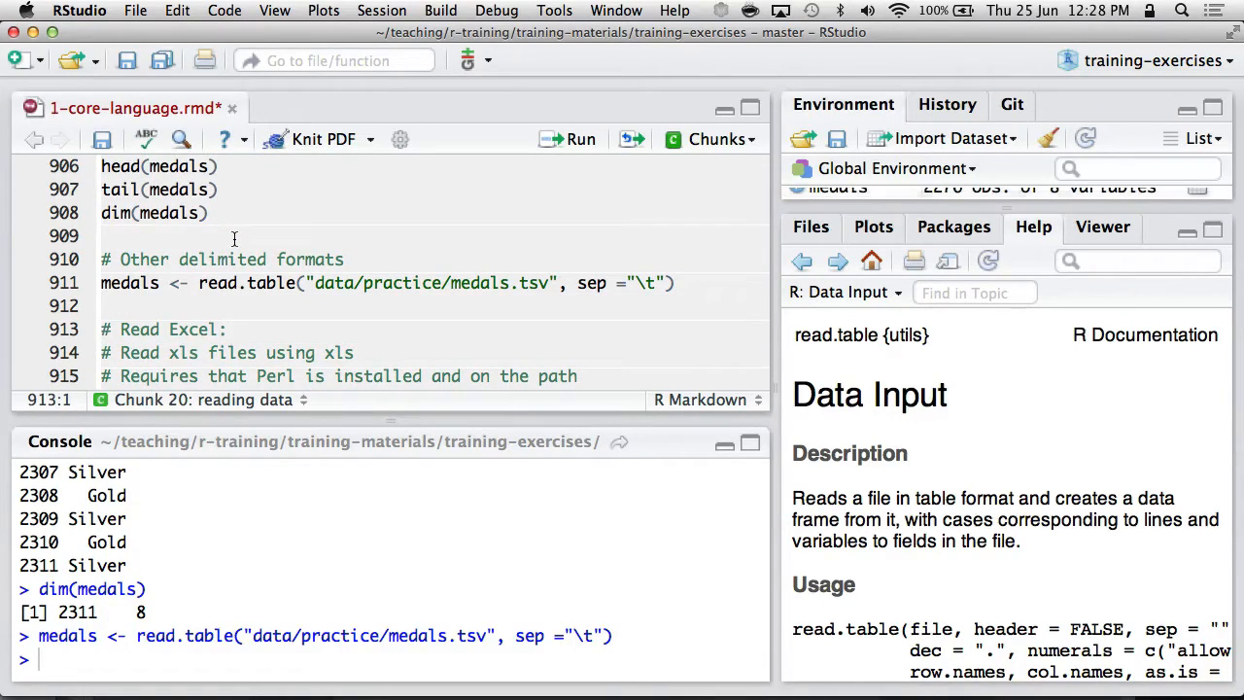
pyautogui.scroll(-3)
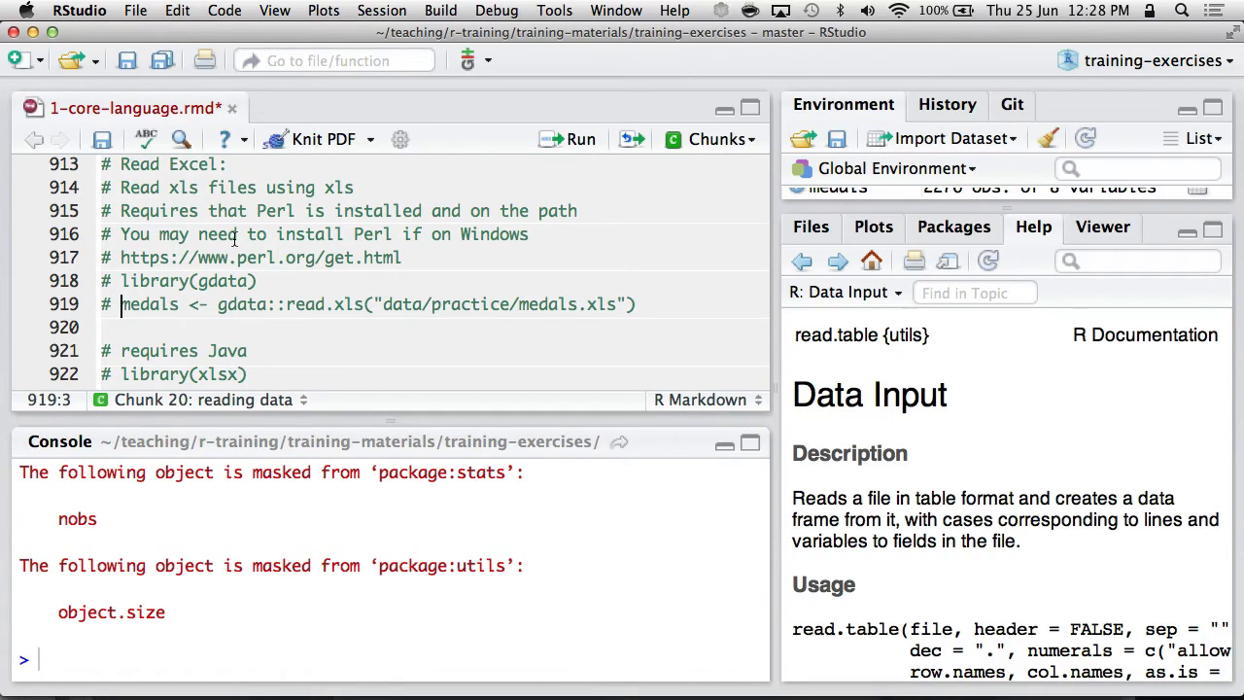
pyautogui.moveTo(120, 303); pyautogui.dragTo(636, 303)
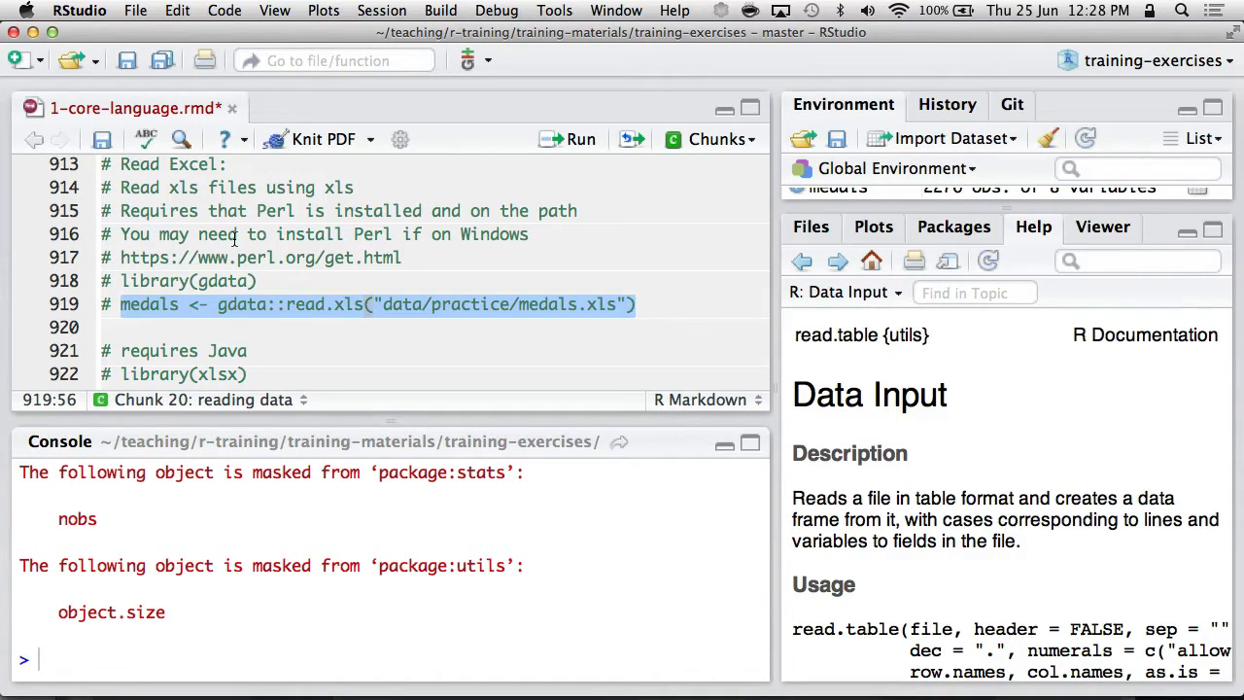
pyautogui.click(568, 140)
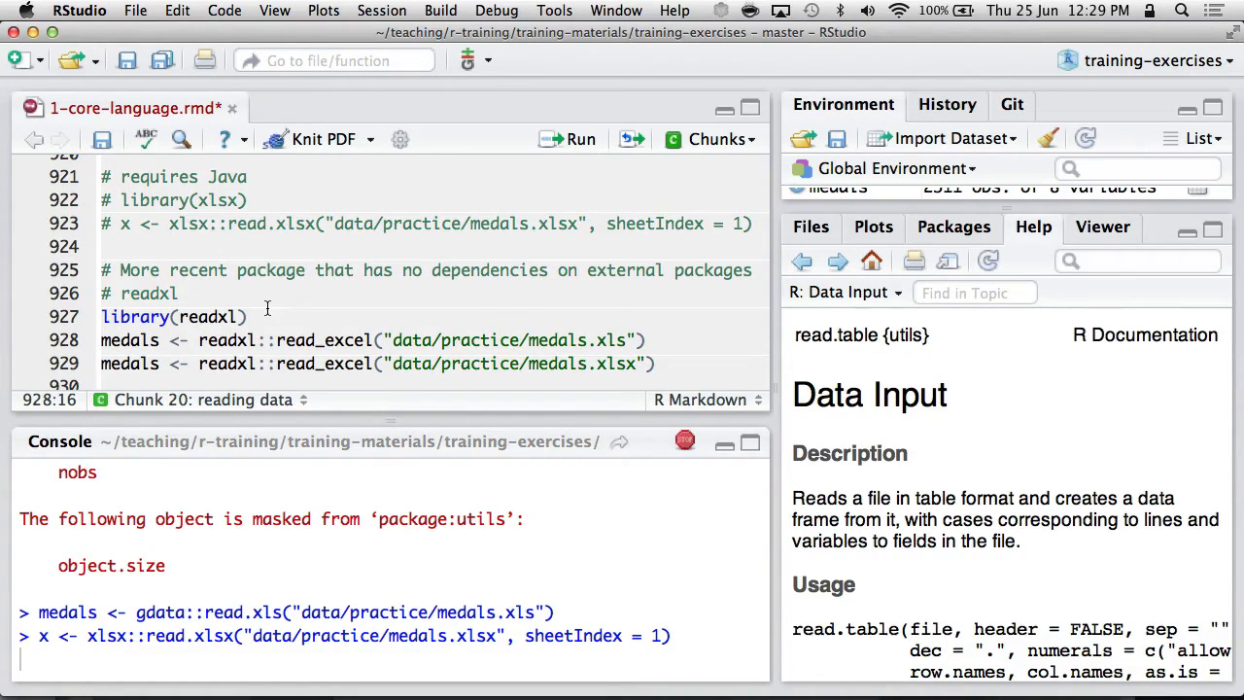
pyautogui.moveTo(641, 408)
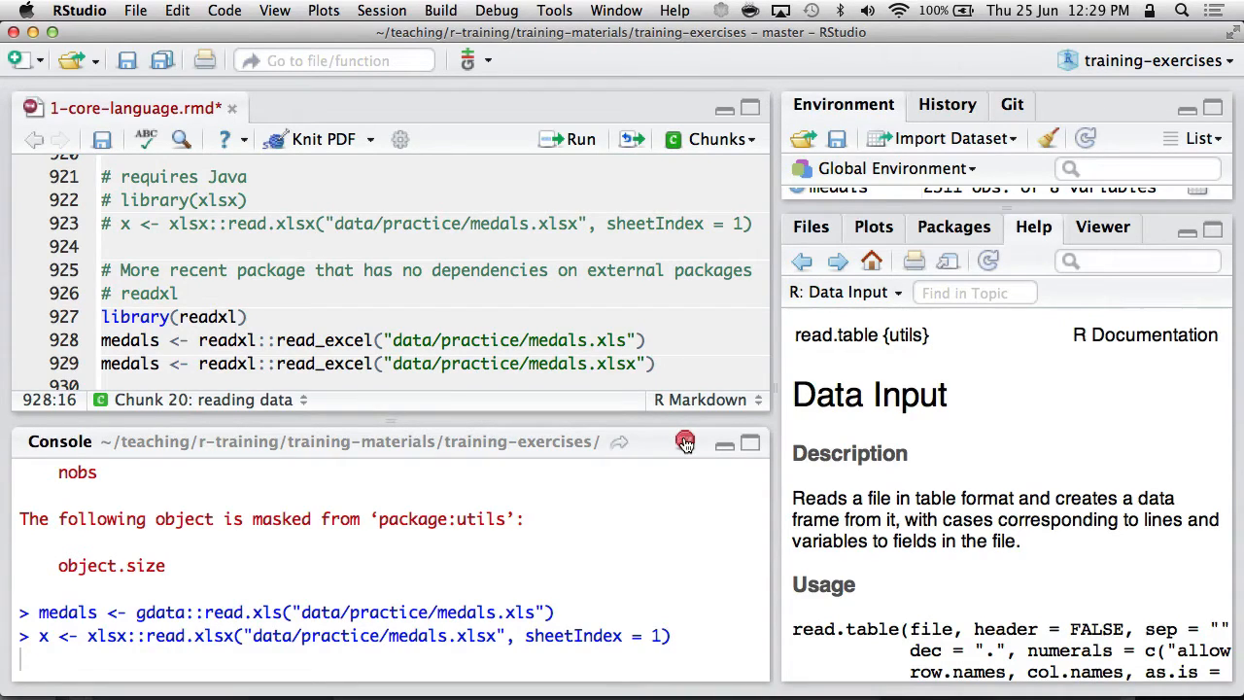
pyautogui.click(260, 338)
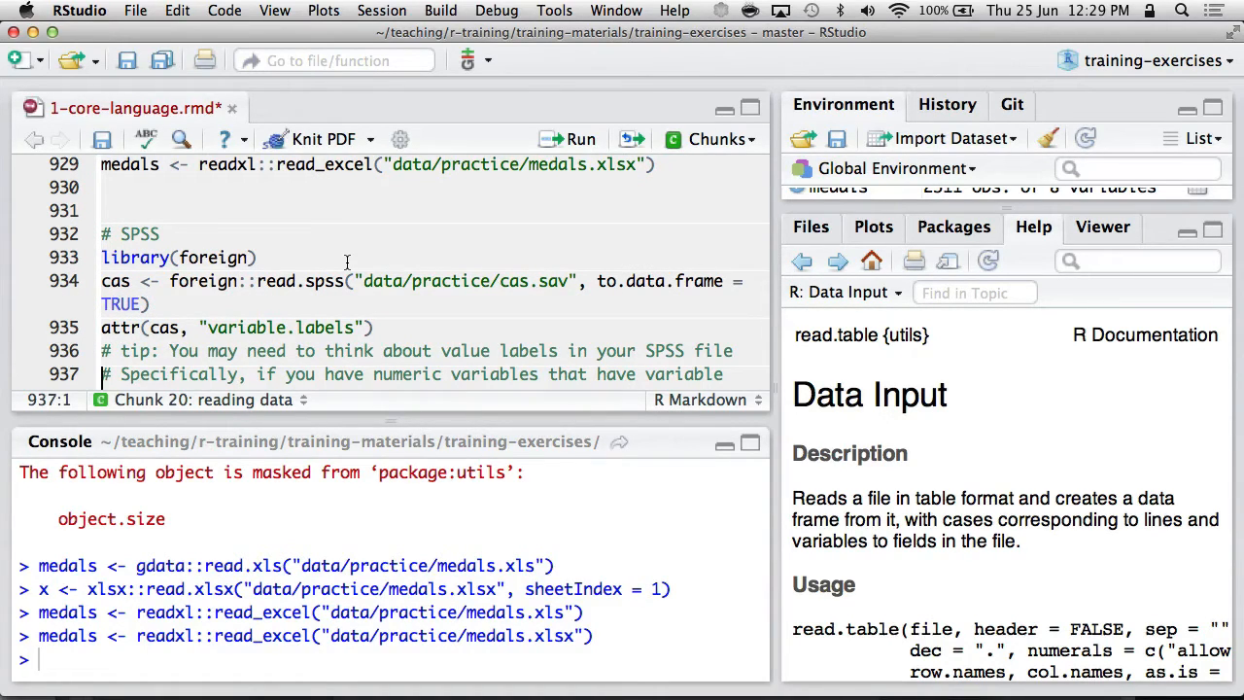
# Step: Run library(foreign) and help(package="foreign") to list the package's functions
pyautogui.click(256, 256)
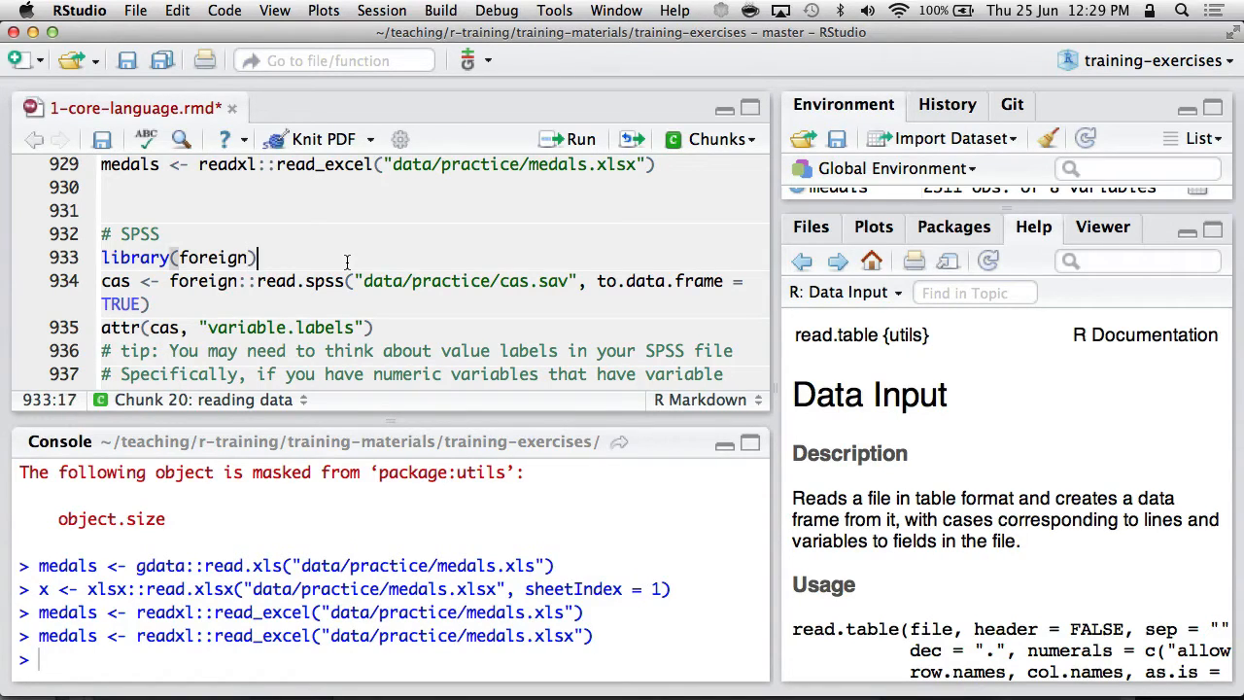
pyautogui.tripleClick(178, 257)
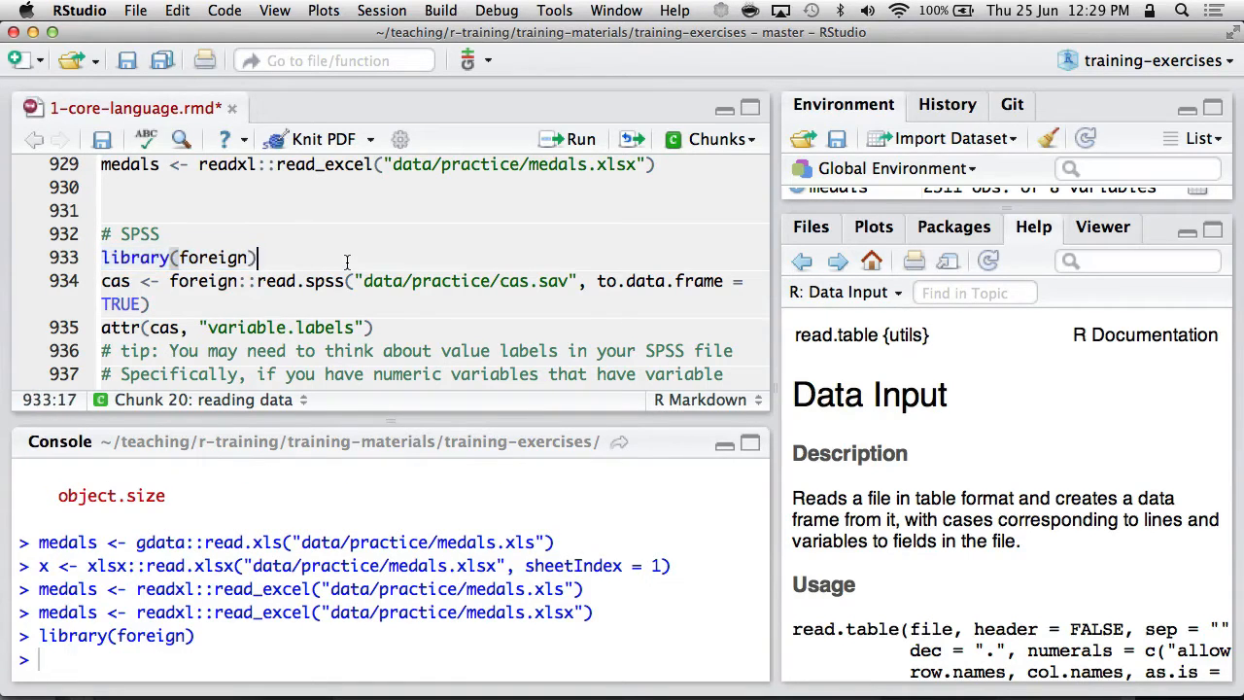
pyautogui.write('help')
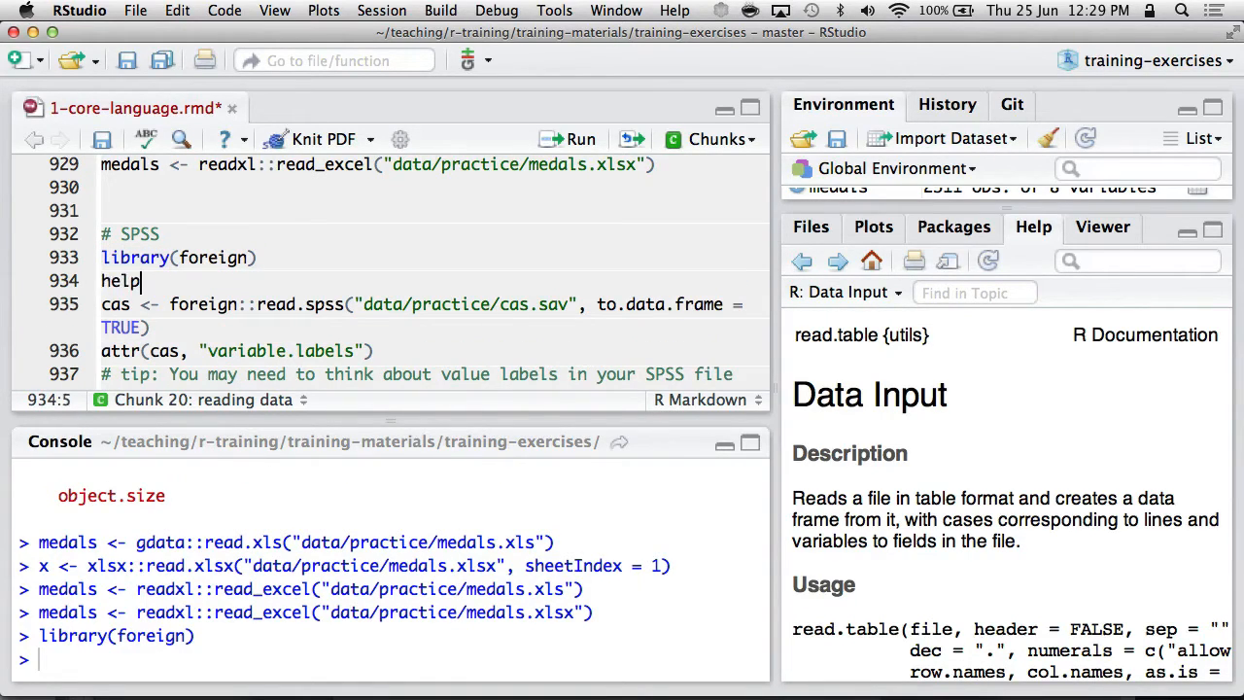
pyautogui.write('(package="for')
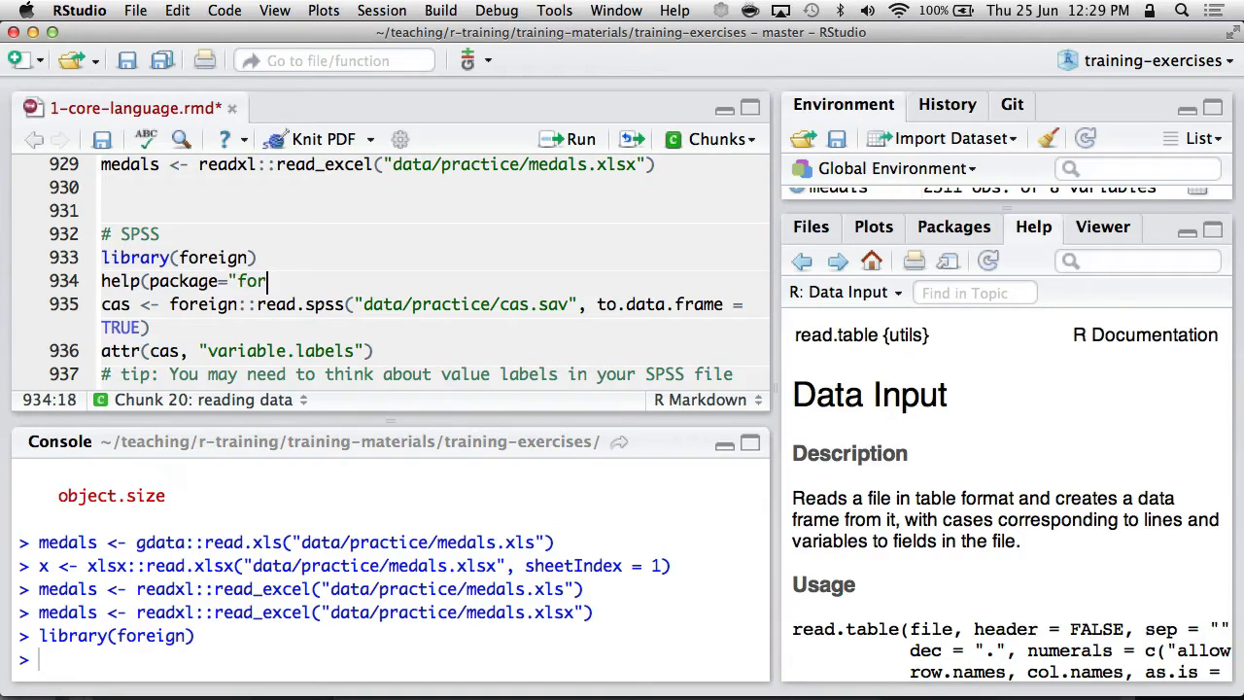
pyautogui.write('eign")')
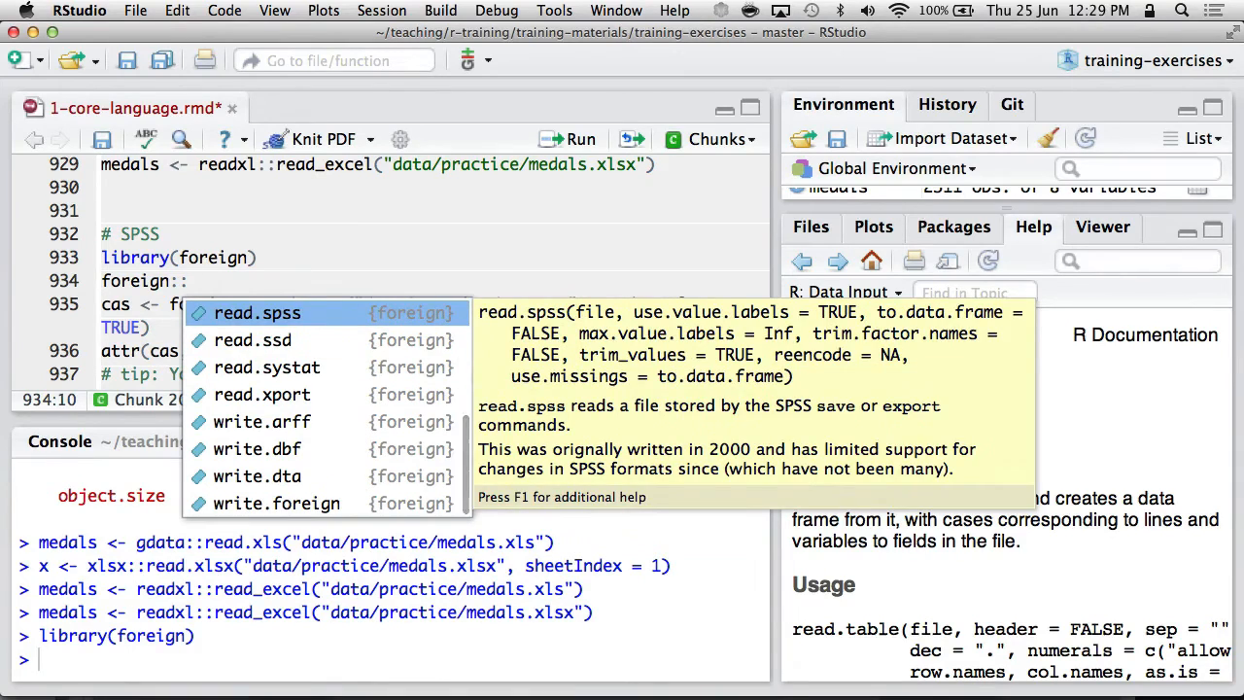
# Step: Pick read.spss from foreign::, then run read.spss on cas.sav and print its variable labels
pyautogui.click(257, 311)
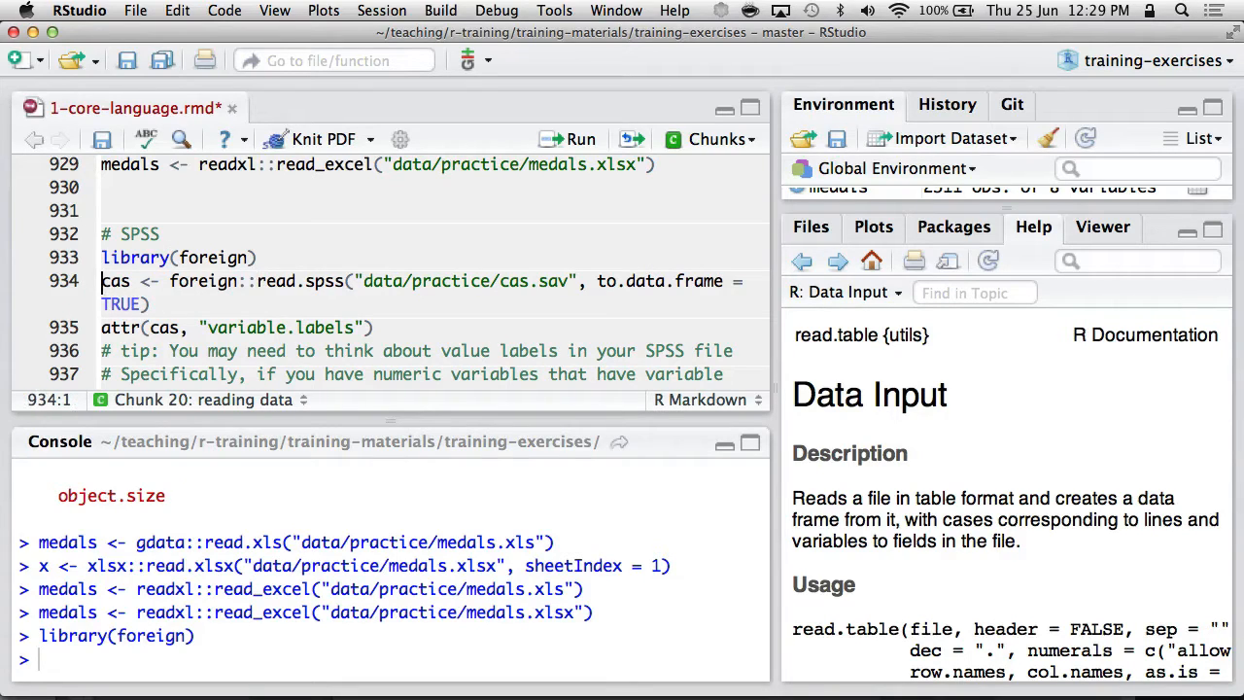
pyautogui.click(299, 279)
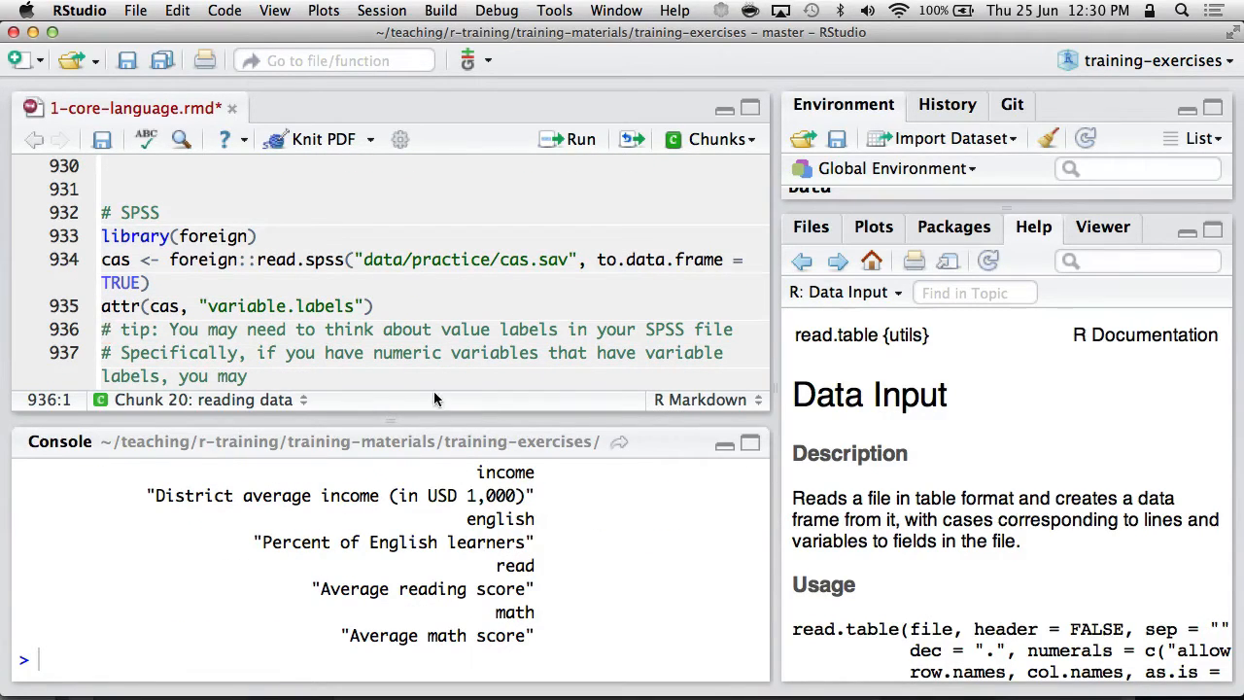
# Step: Scroll past ?read.dta and ?read.sas to the rio section and run library(rio)
pyautogui.scroll(-3)
pyautogui.write('?read.dta')
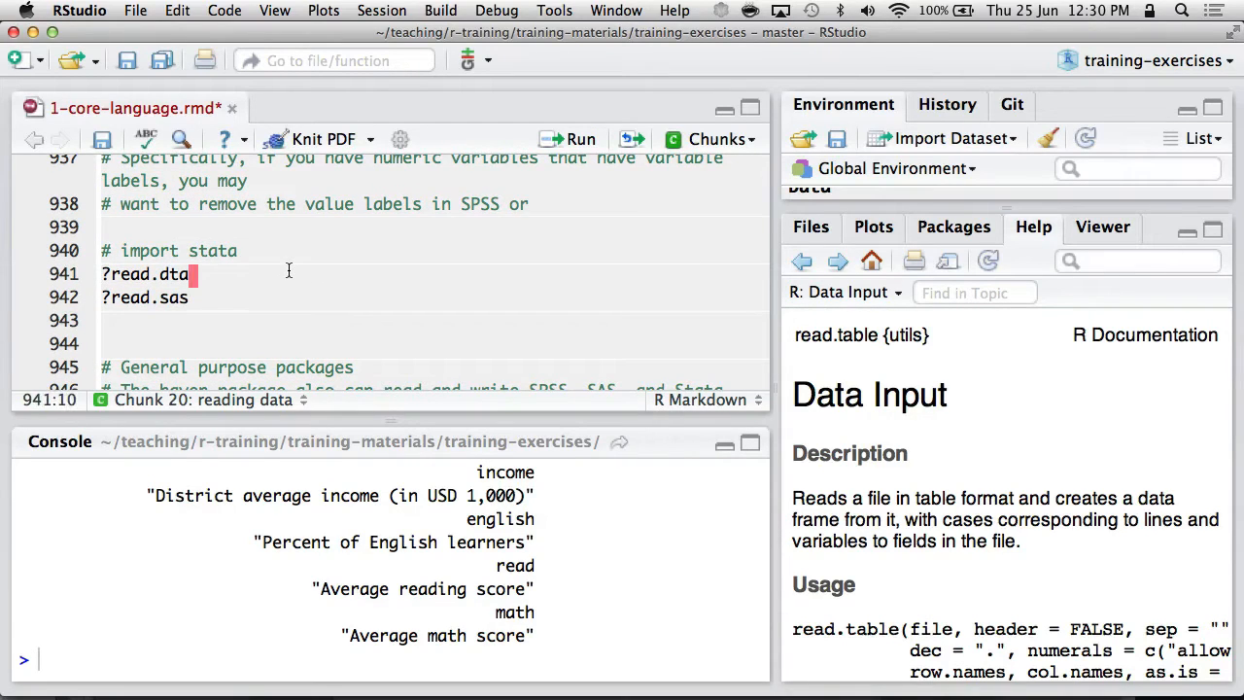
pyautogui.click(194, 367)
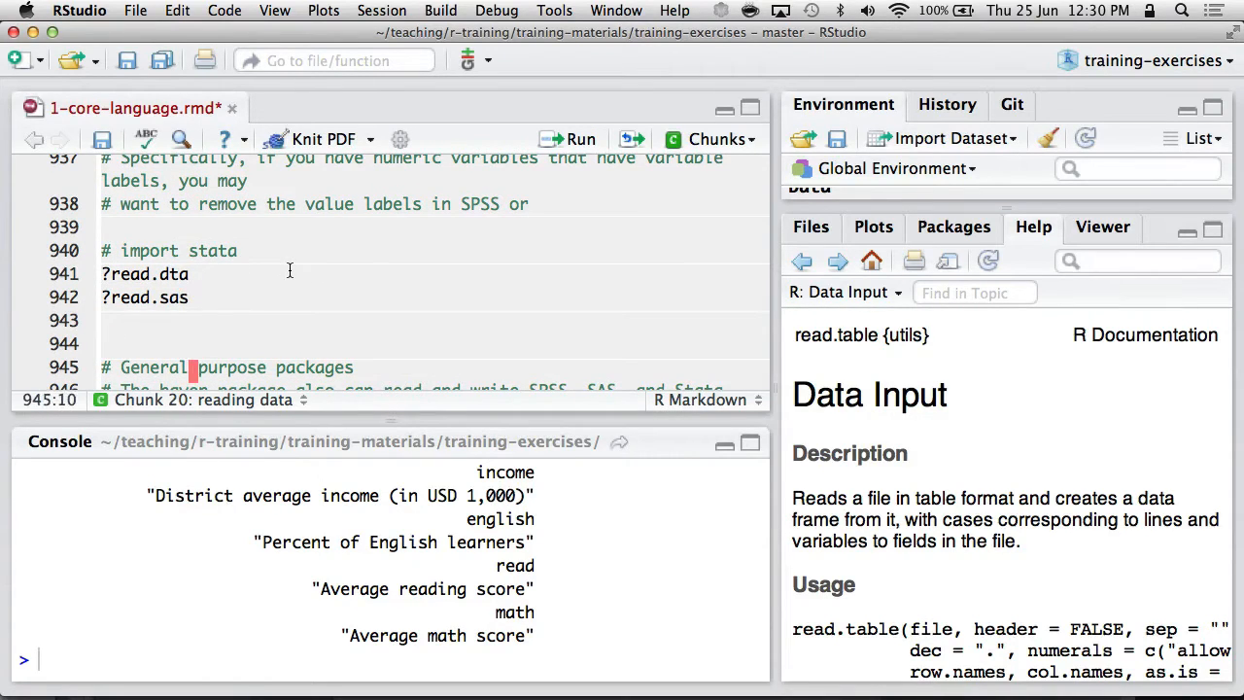
pyautogui.scroll(-3)
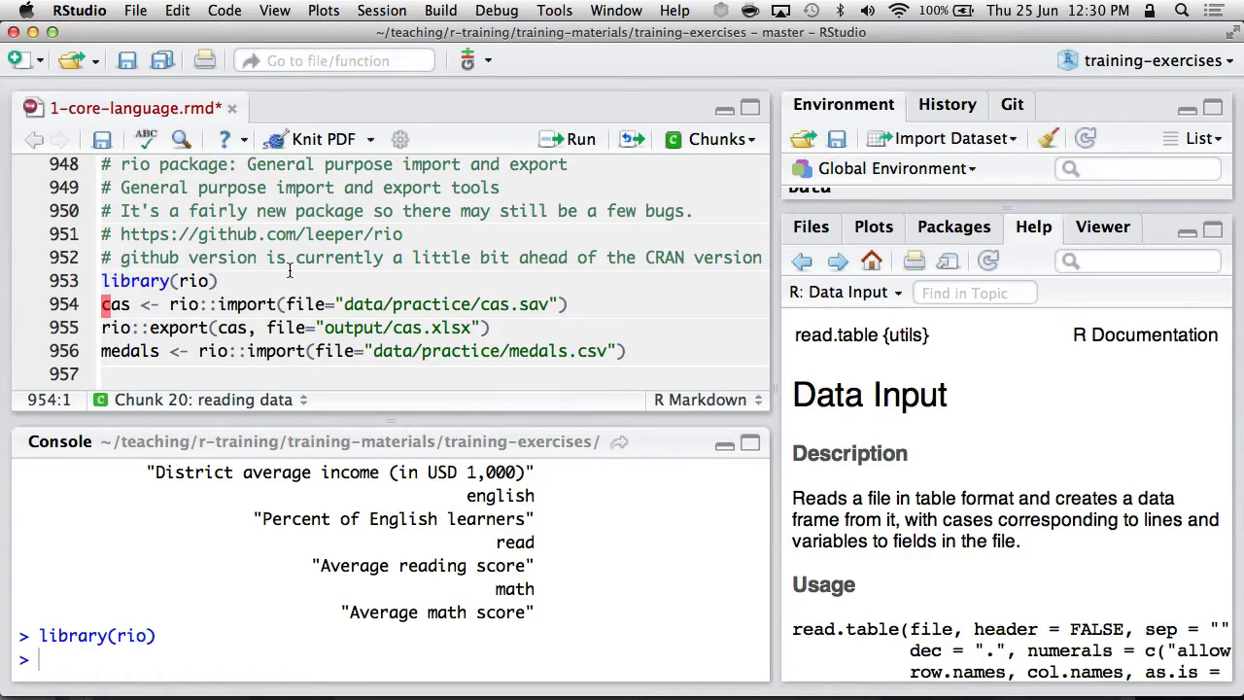
# Step: Run rio::import of cas.sav, rio::export to output/cas.xlsx, the medals import and the mydata data.frame line
pyautogui.click(579, 140)
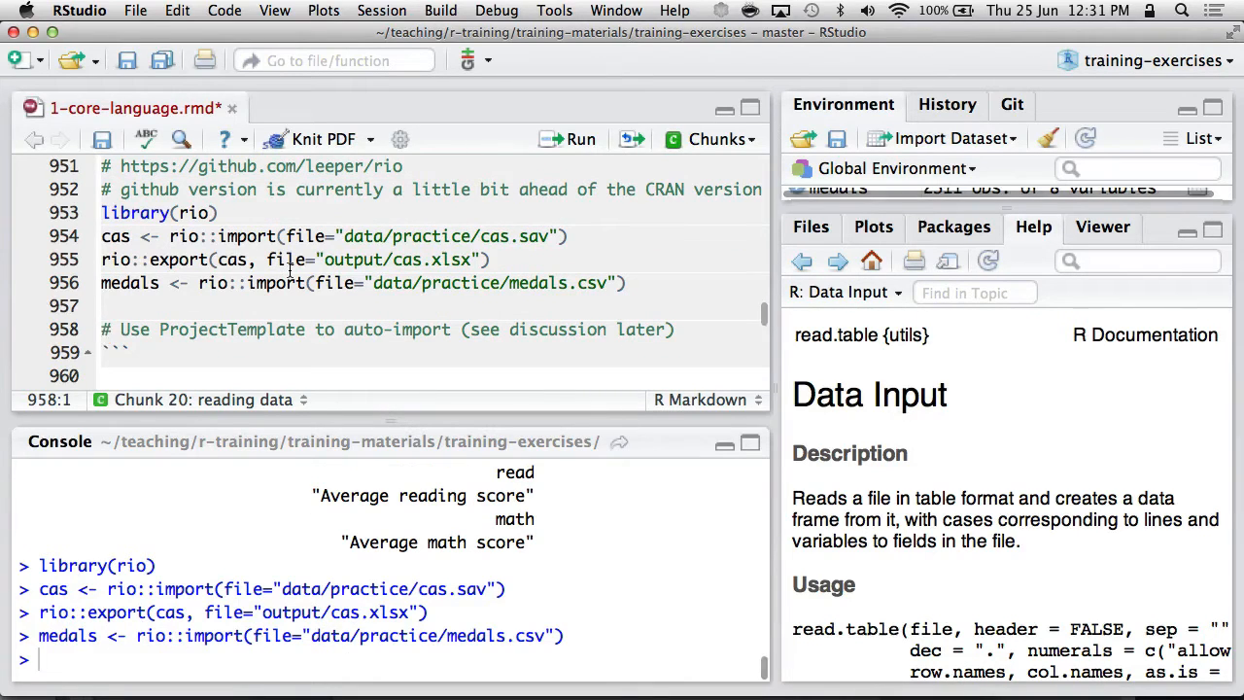
pyautogui.moveTo(348, 295)
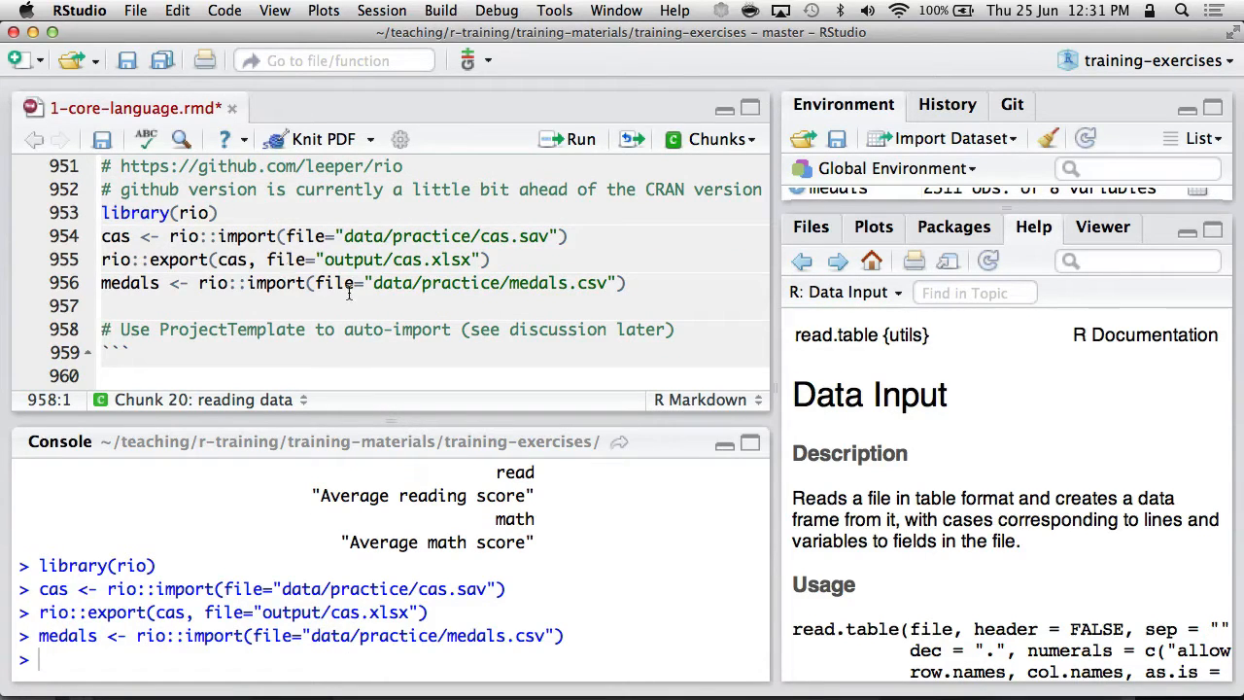
pyautogui.scroll(-3)
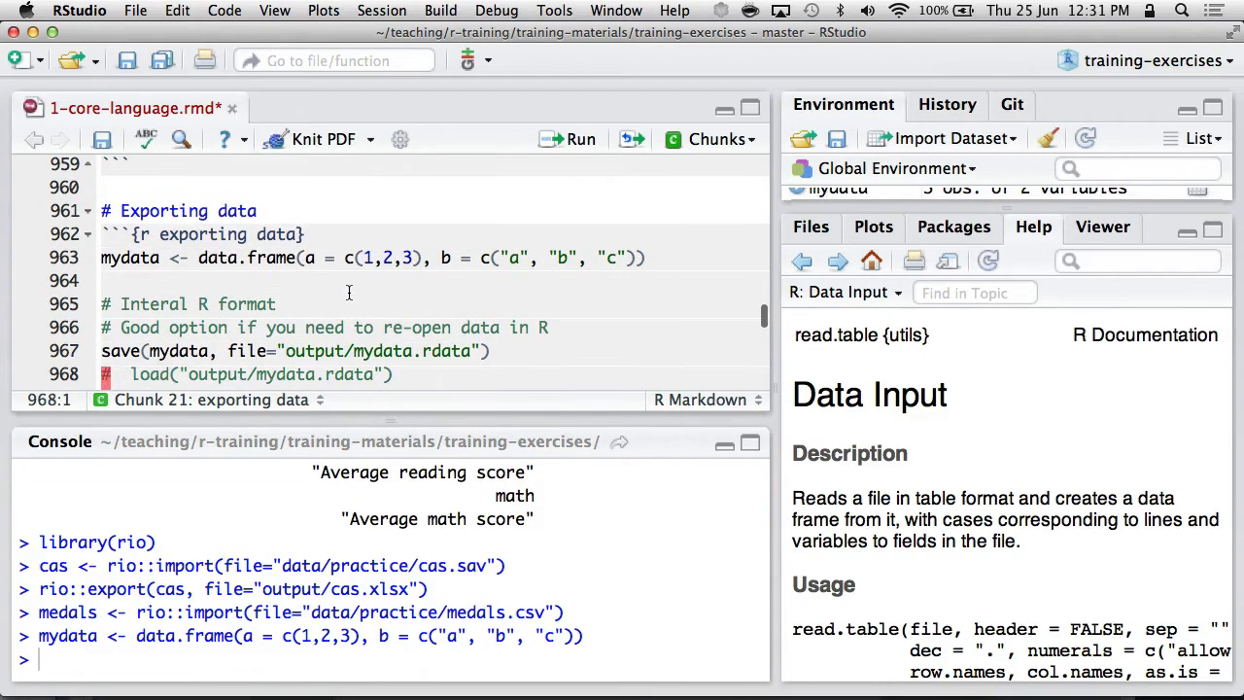
# Step: Review the save(mydata) call and run it to write output/mydata.rdata
pyautogui.click(101, 350)
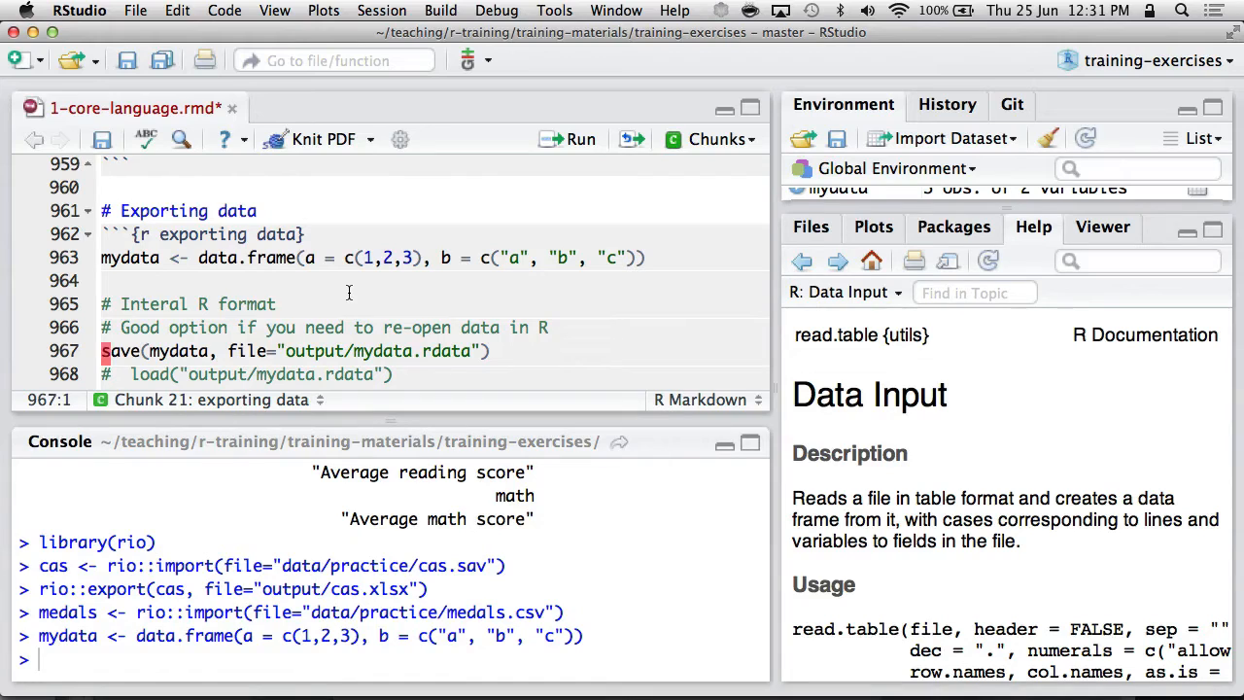
pyautogui.doubleClick(120, 350)
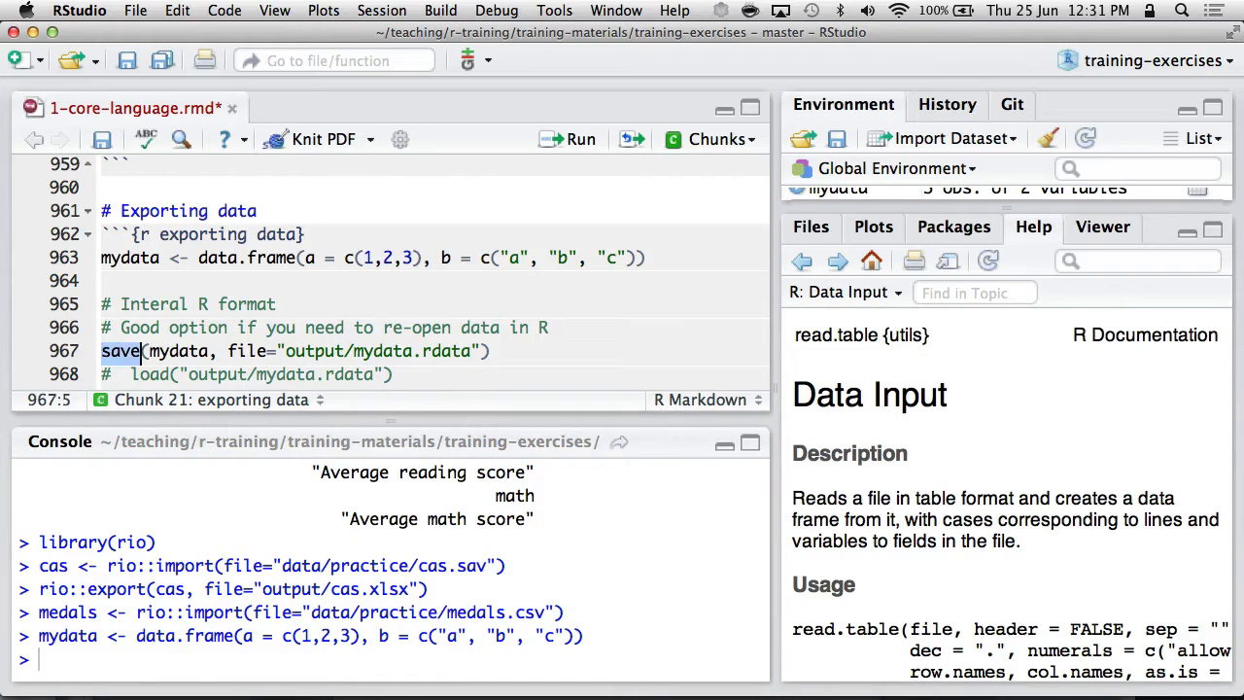
pyautogui.click(151, 349)
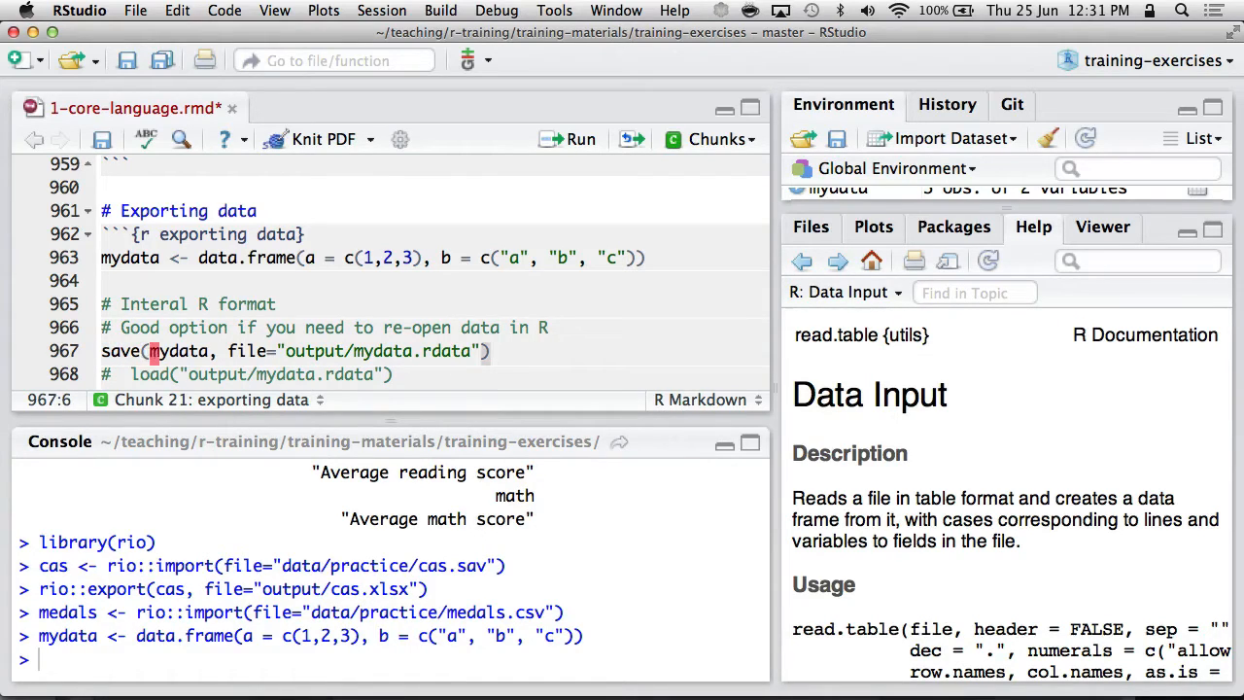
pyautogui.doubleClick(177, 350)
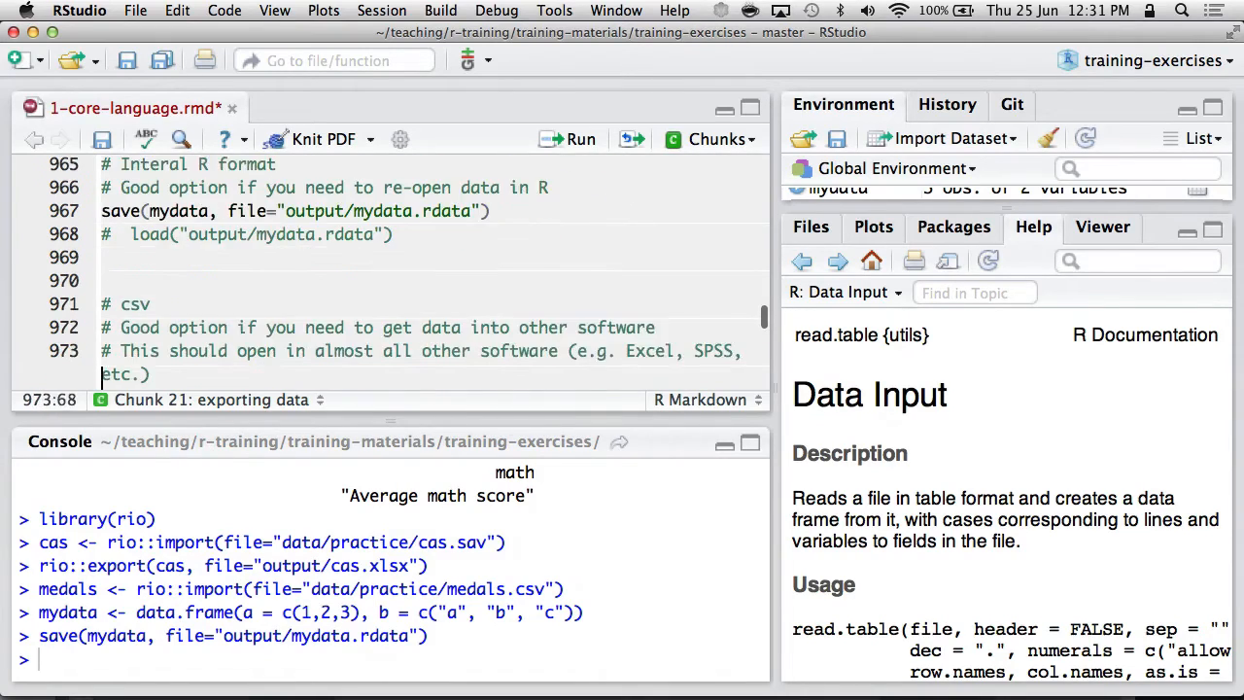
# Step: Run write.csv to mydata.csv, mydata-2.csv without row names, and write.table to tab-delimited mydata.tsv
pyautogui.scroll(-3)
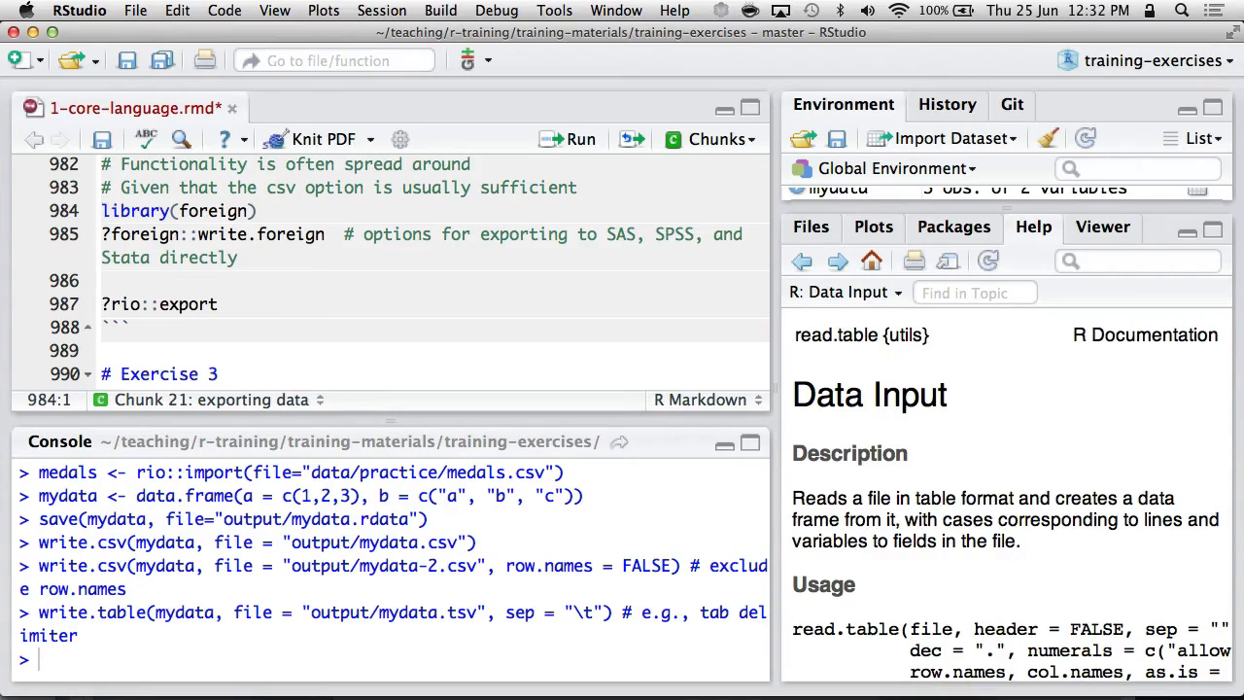
pyautogui.scroll(-3)
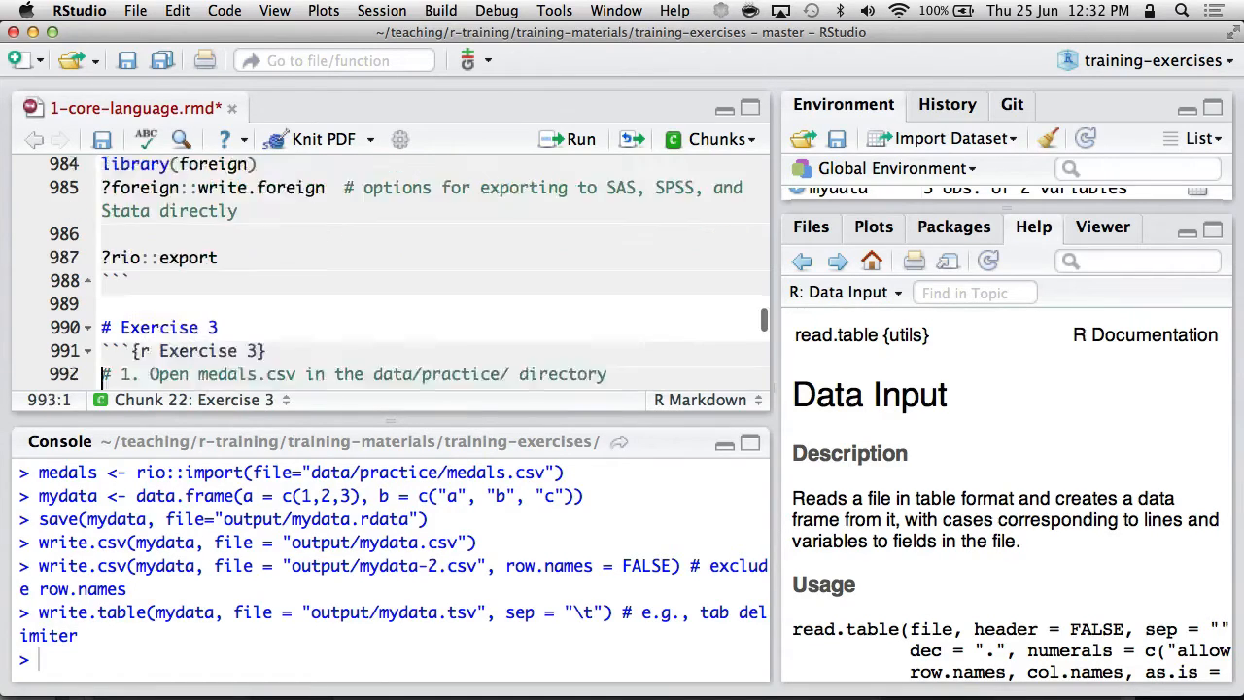